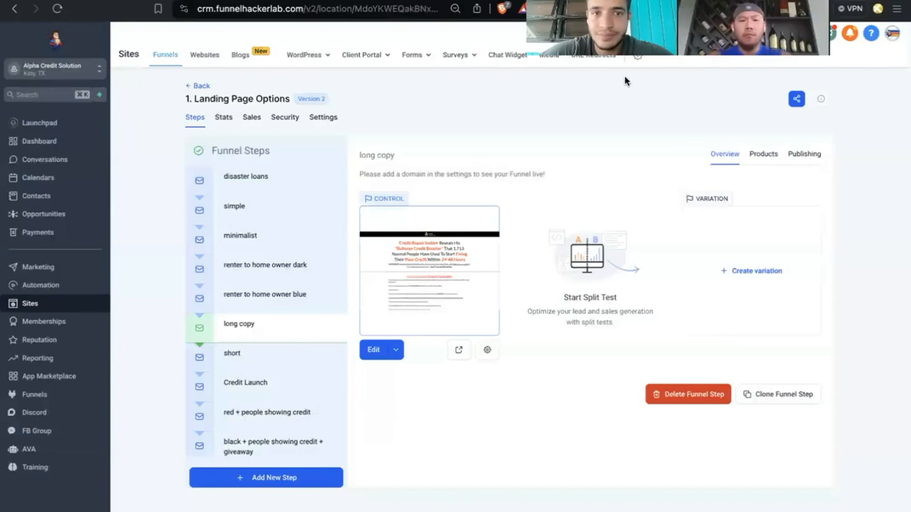
Return to the Funnels list and show the Credit repair simple funnel's Landing step.
click(202, 86)
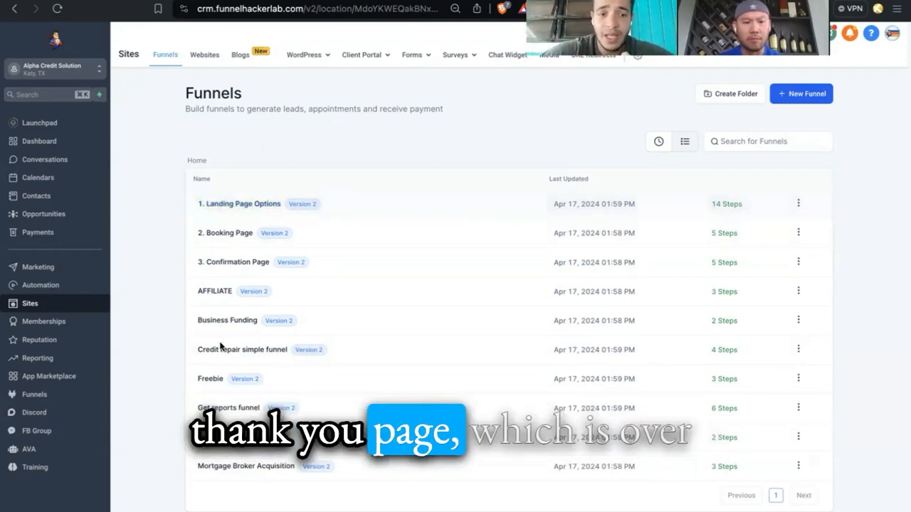
click(242, 351)
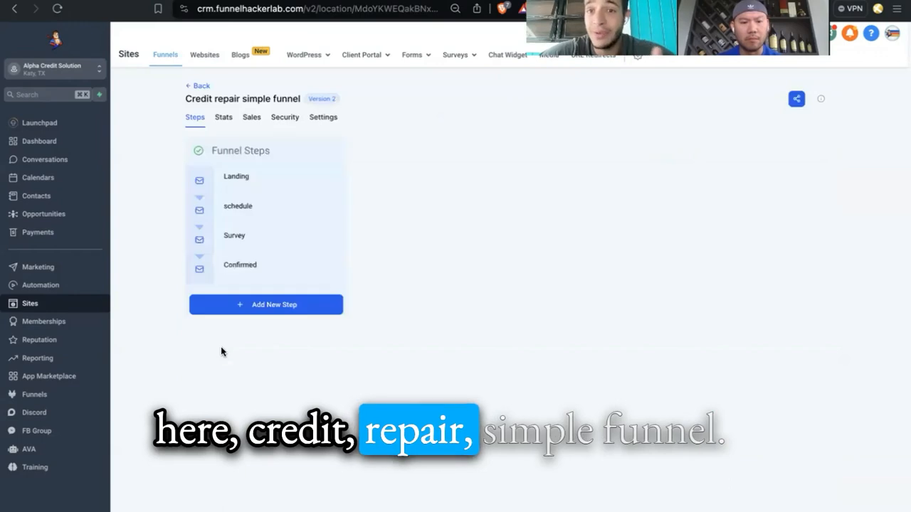
click(236, 176)
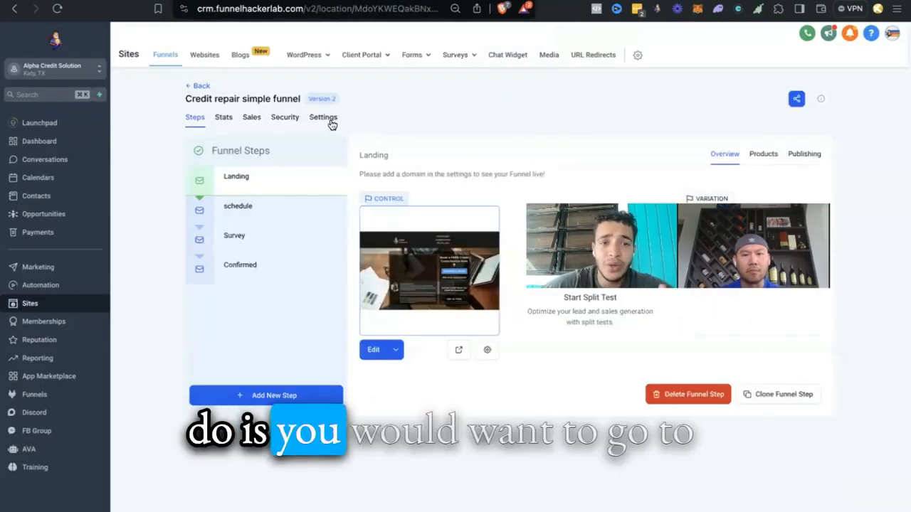
Turn on the Chat widget in the funnel's Settings and return to its Steps.
click(323, 117)
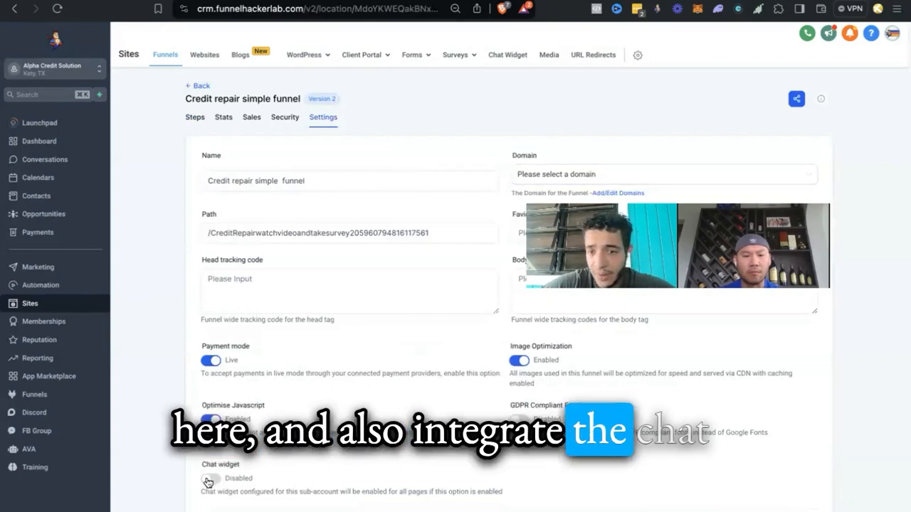
click(210, 479)
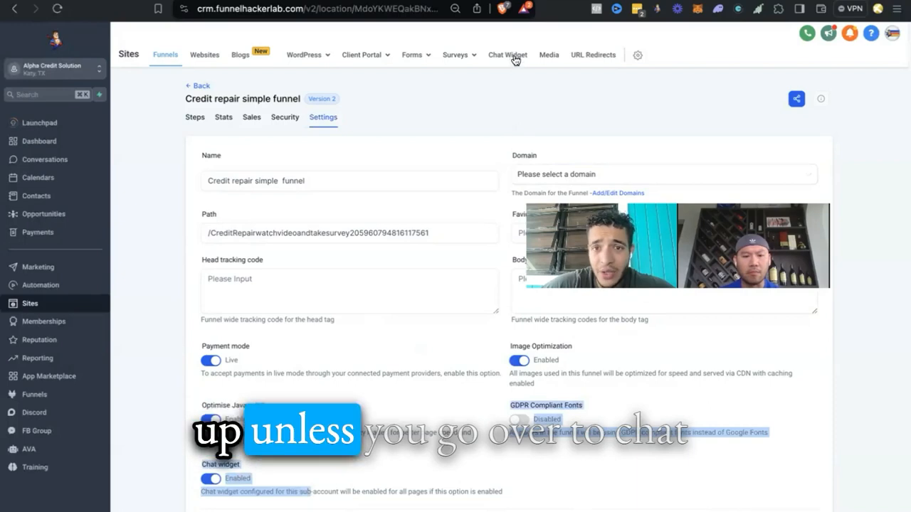
click(506, 54)
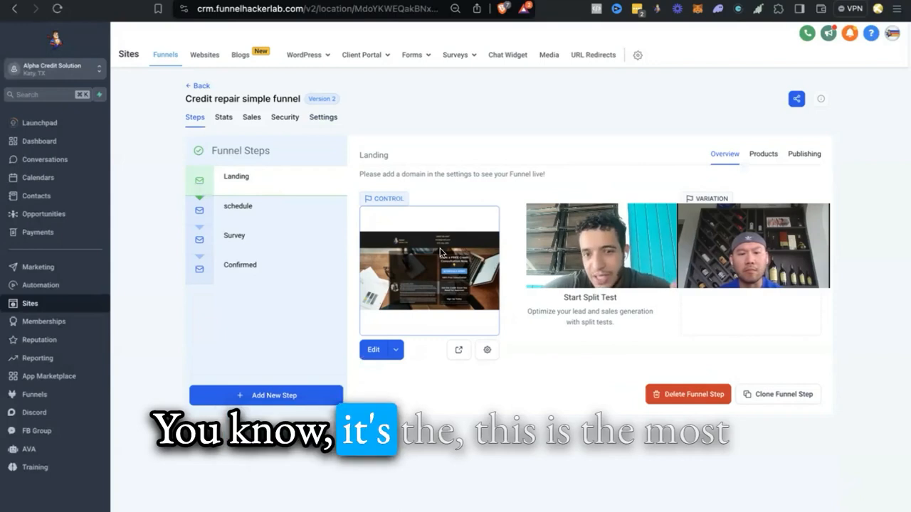
mouse_move(373, 208)
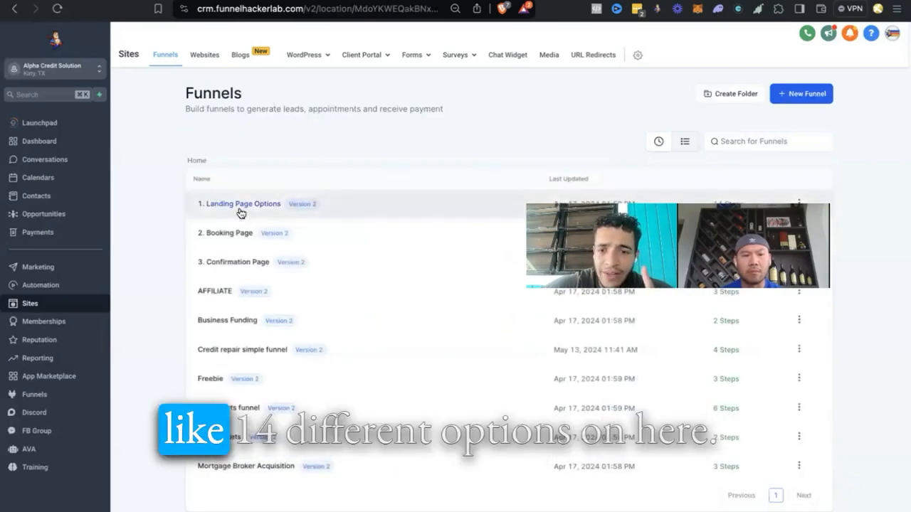
Select the 'renter to home owner dark' step in Landing Page Options and start Clone Funnel Step.
click(242, 204)
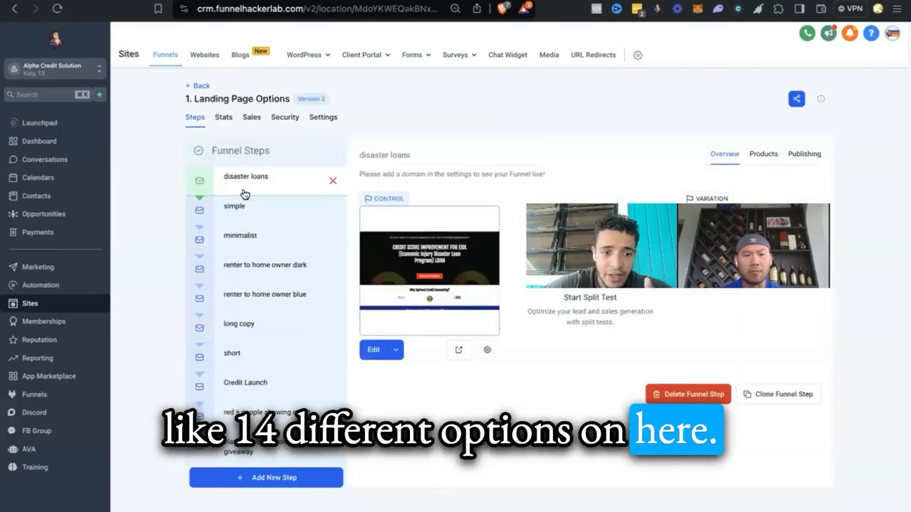
click(265, 265)
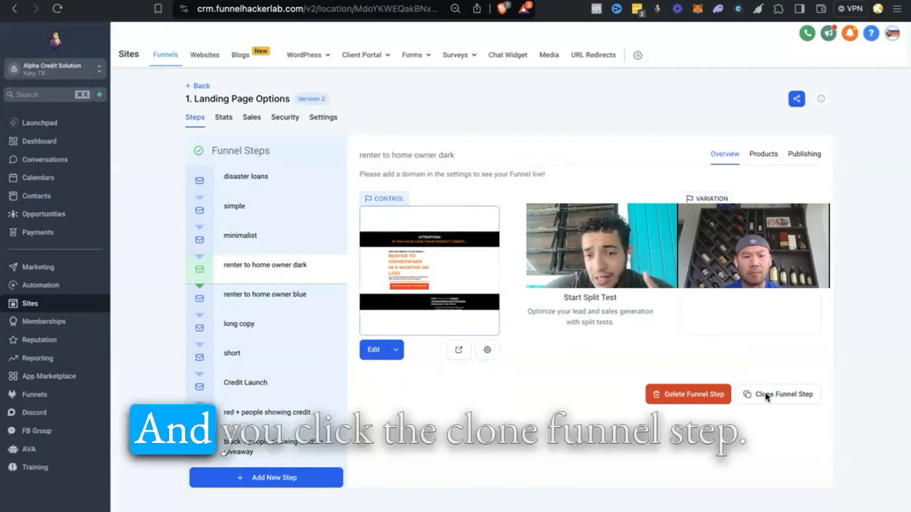
click(783, 394)
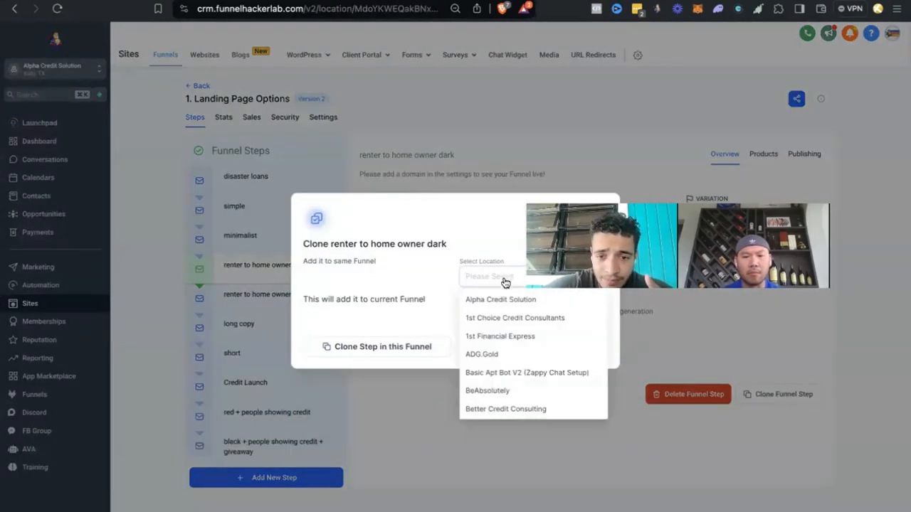
Clone the step into the Alpha Credit Solution account's Credit repair simple funnel.
click(500, 299)
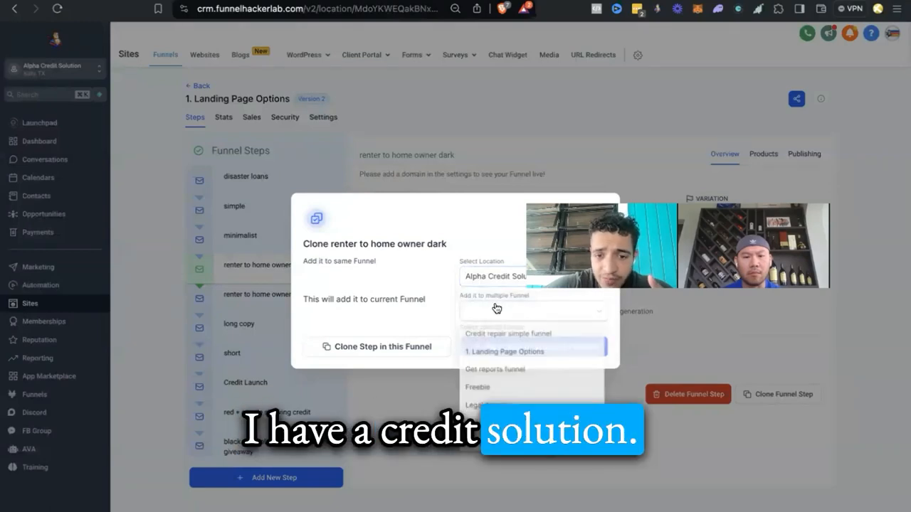
click(507, 334)
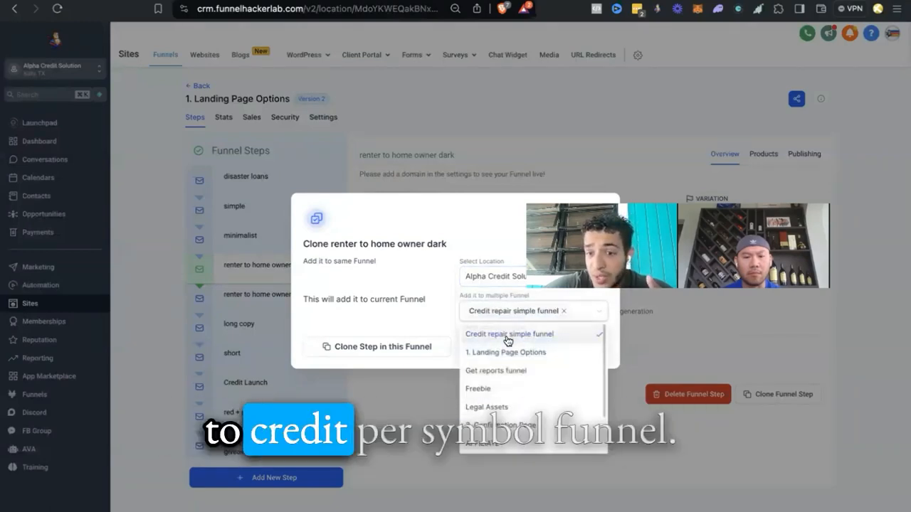
click(508, 334)
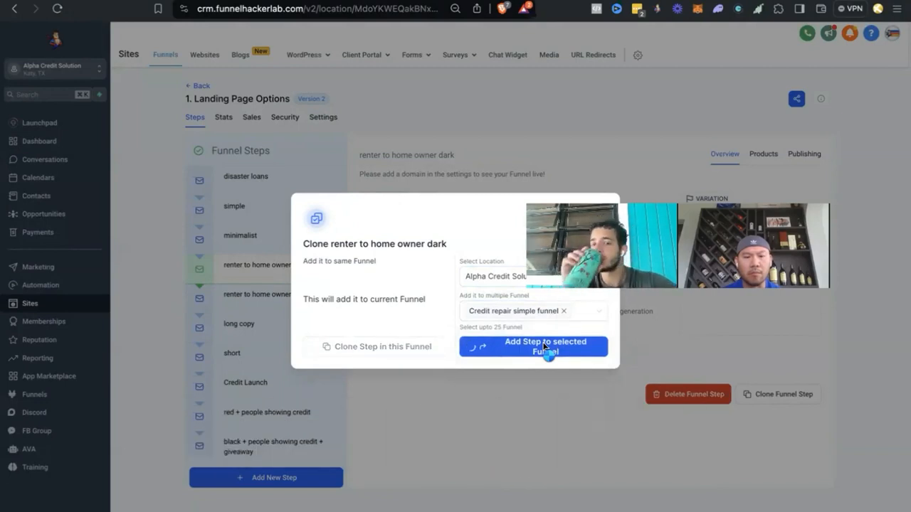
click(534, 347)
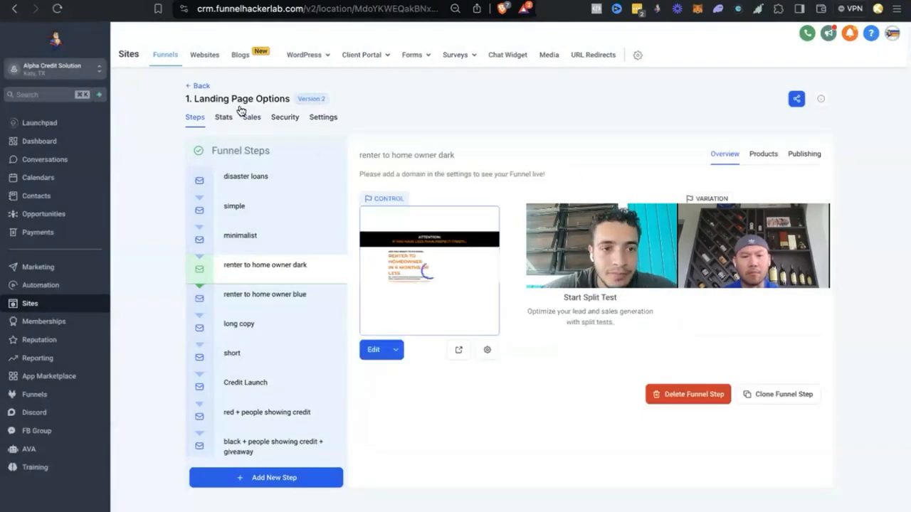
Reopen the Credit repair simple funnel and show the cloned renter to home owner step.
click(200, 85)
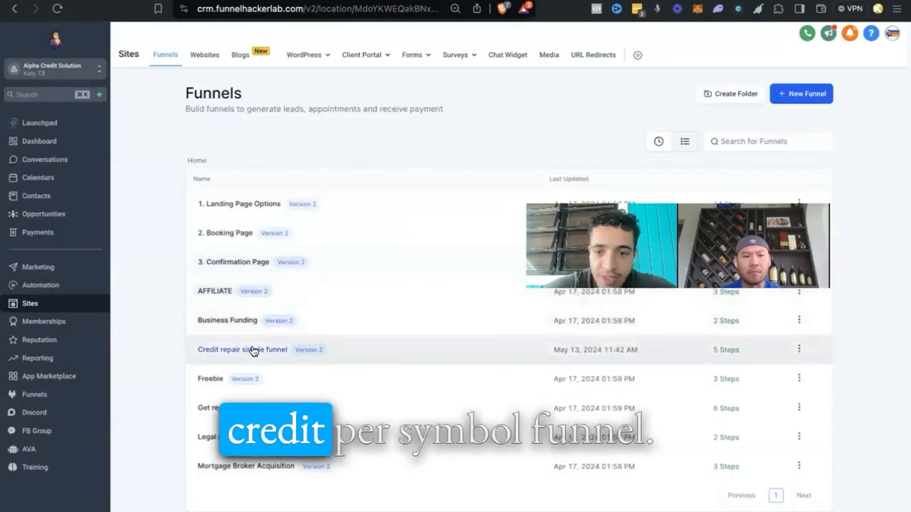
click(242, 350)
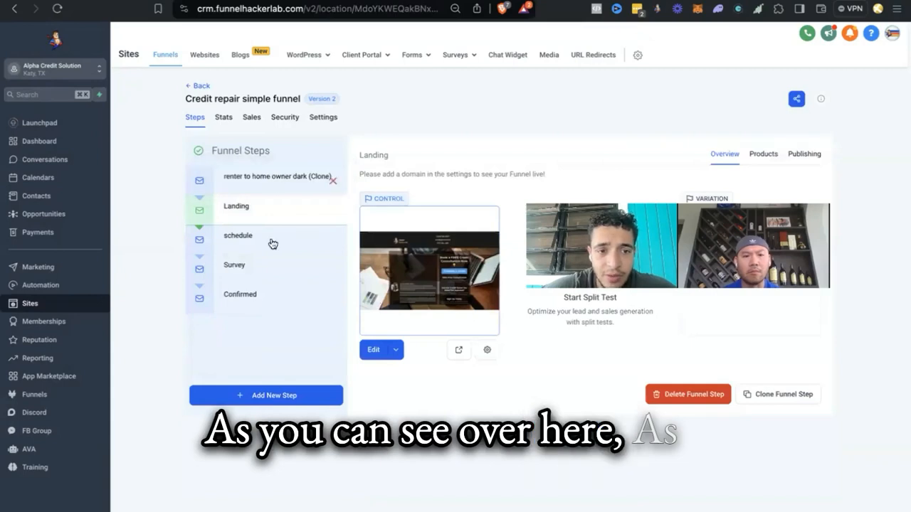
click(278, 177)
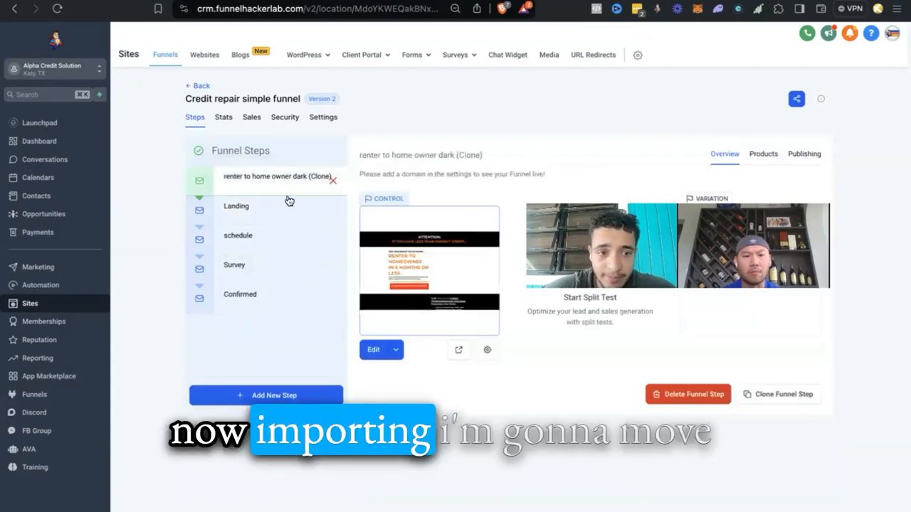
Move Landing below Confirmed as the last step and preview the cloned renter-to-homeowner page.
drag(237, 205, 236, 293)
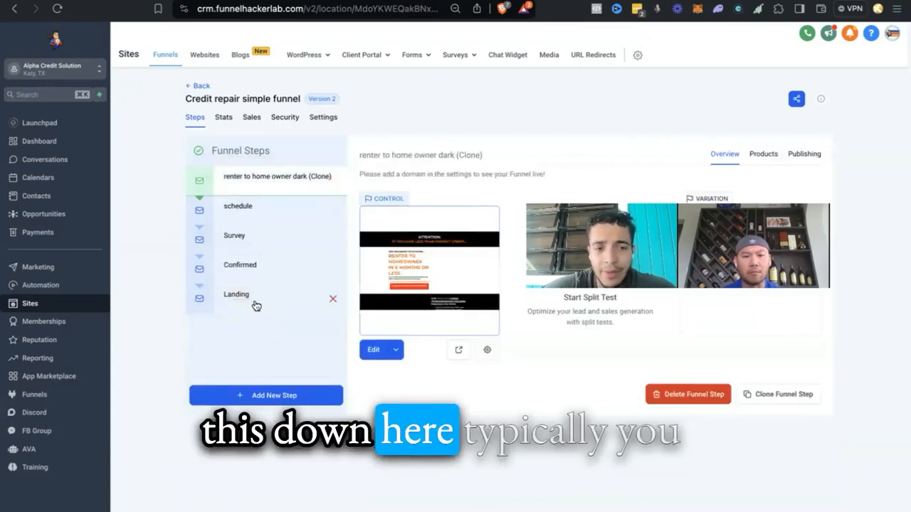
click(236, 294)
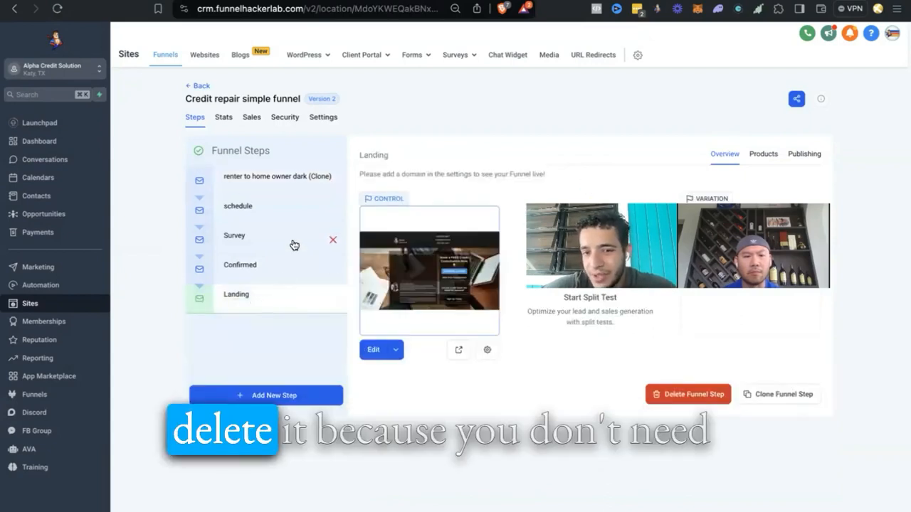
click(278, 176)
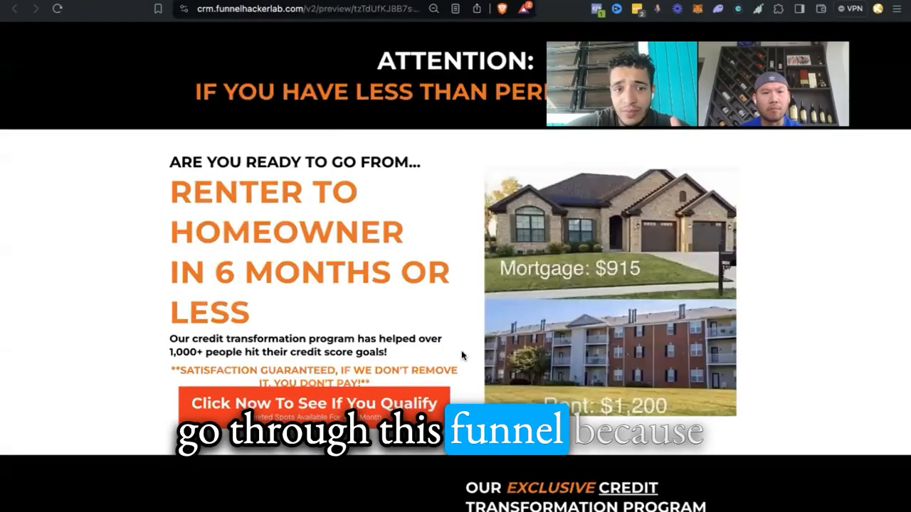
Scroll through the cloned page's copy down to the FAQ mentioning Taylor Financial Corporation.
scroll(down, 3)
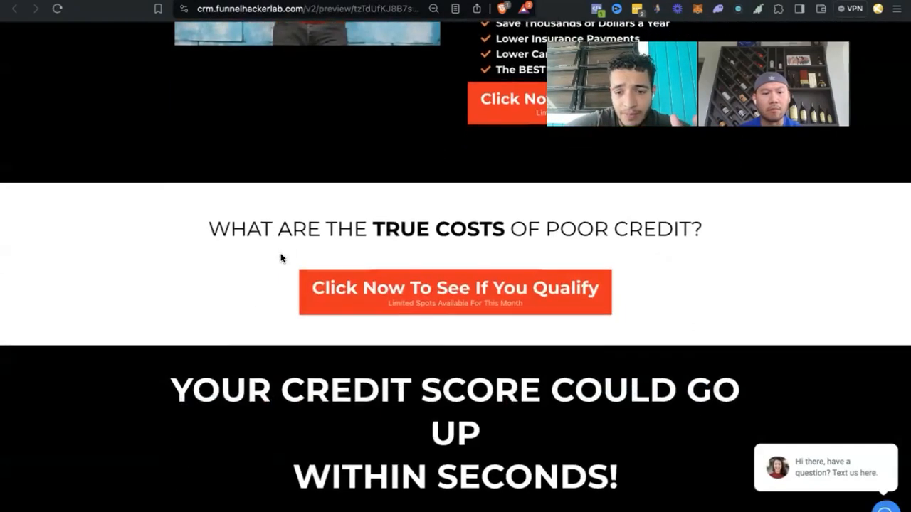
scroll(down, 3)
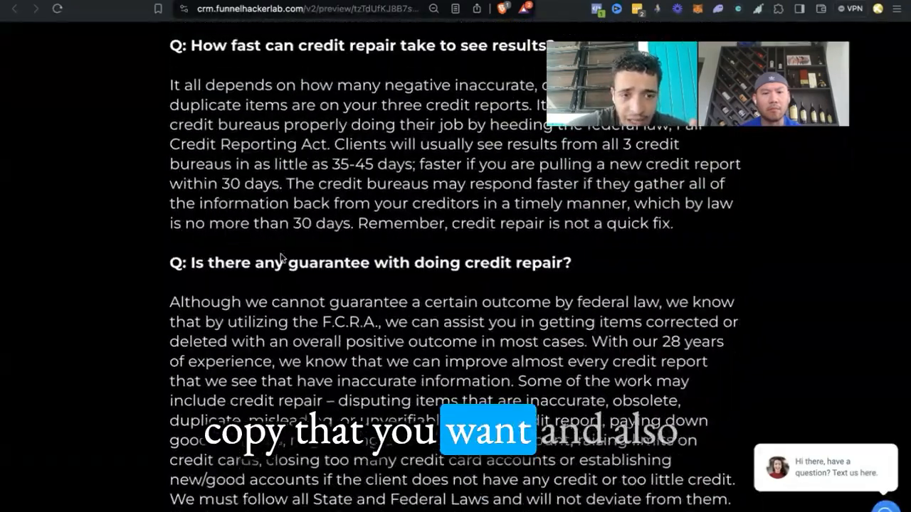
scroll(down, 3)
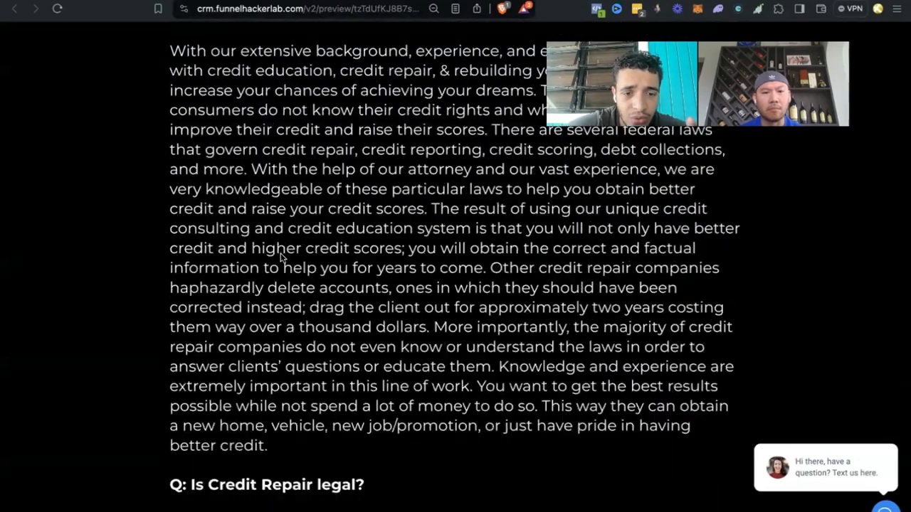
scroll(up, 3)
text(taylor)
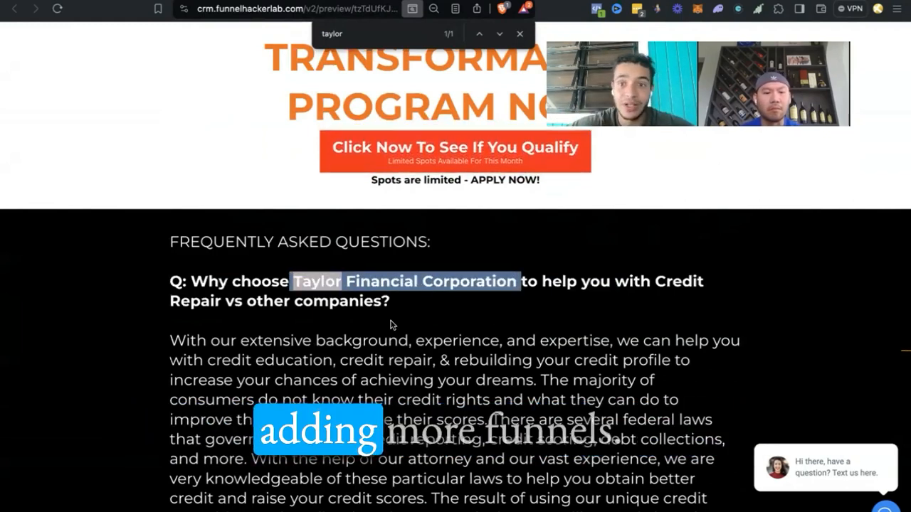
scroll(down, 3)
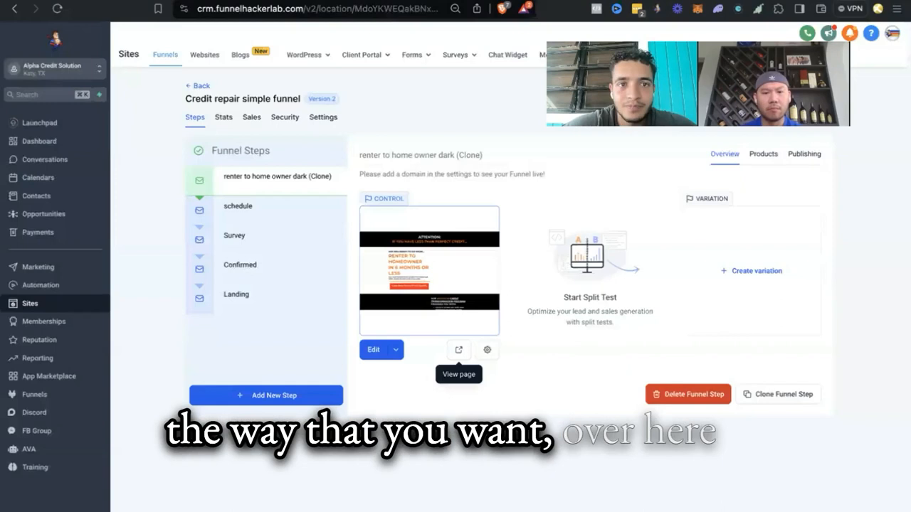
Review the schedule, Survey and renter to home owner dark steps.
click(459, 350)
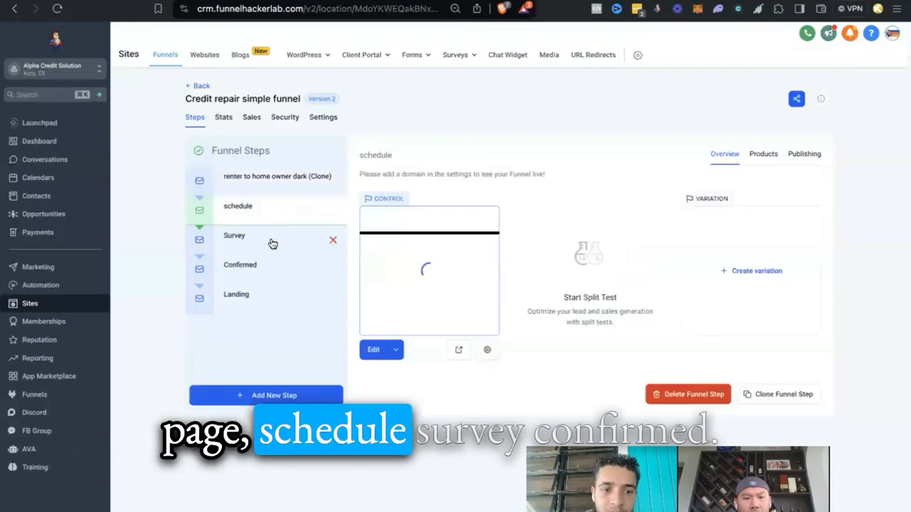
click(239, 265)
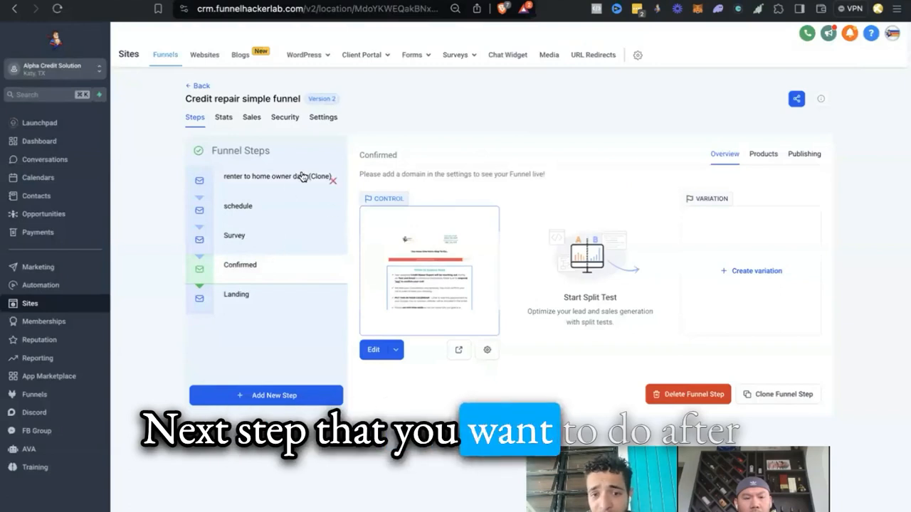
click(277, 176)
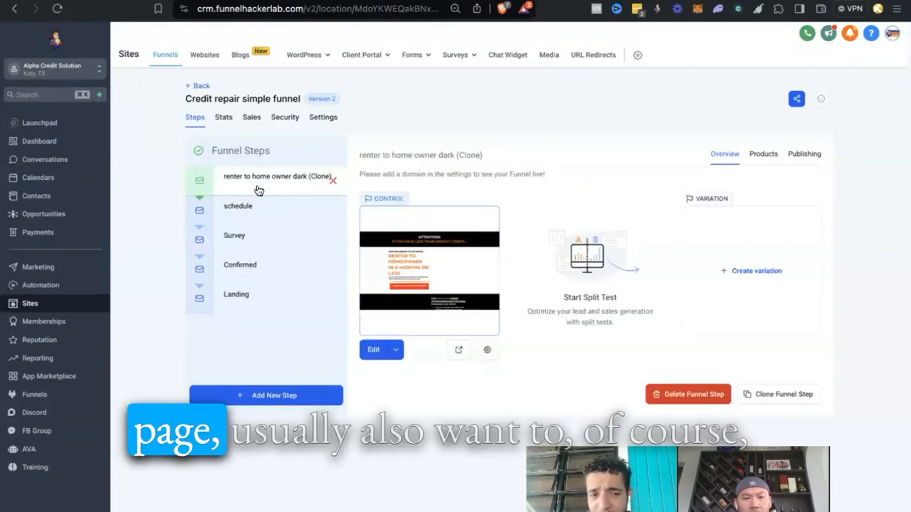
mouse_move(316, 195)
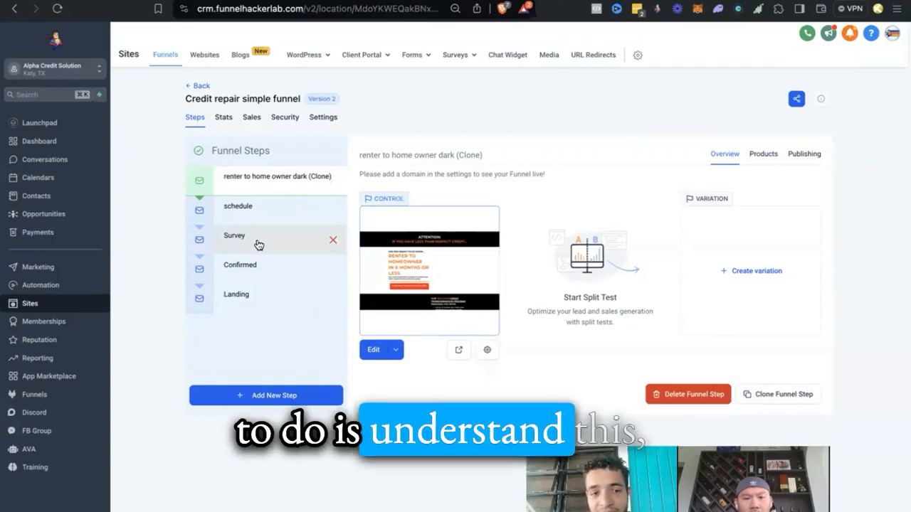
Move Survey ahead of schedule as the second step, then go to the Business Profile settings.
click(258, 239)
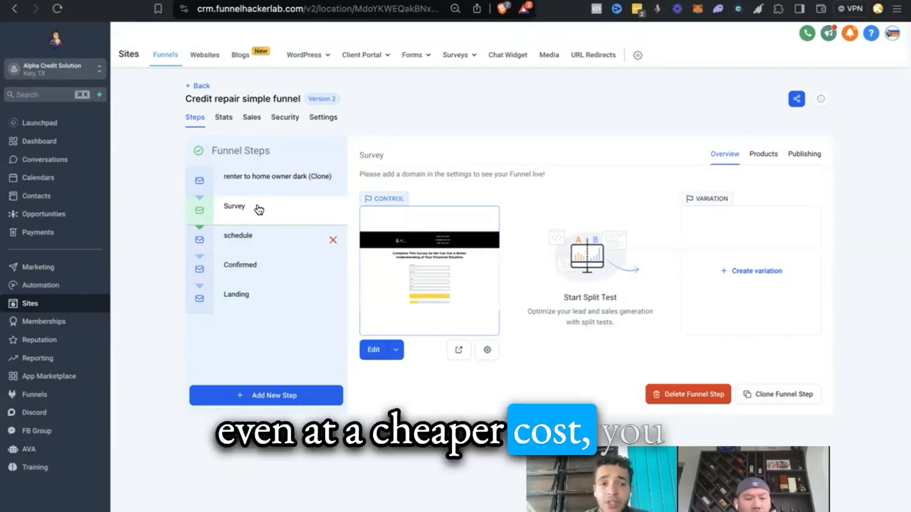
drag(259, 207, 259, 242)
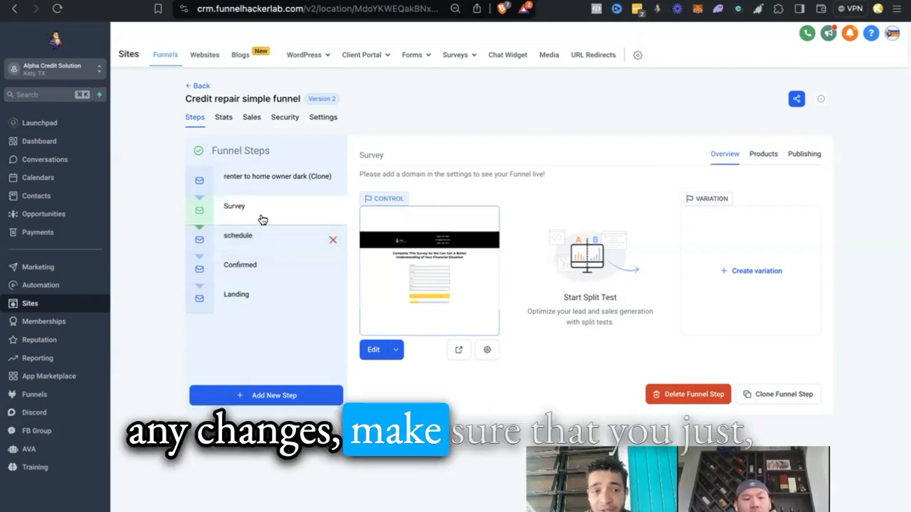
click(278, 177)
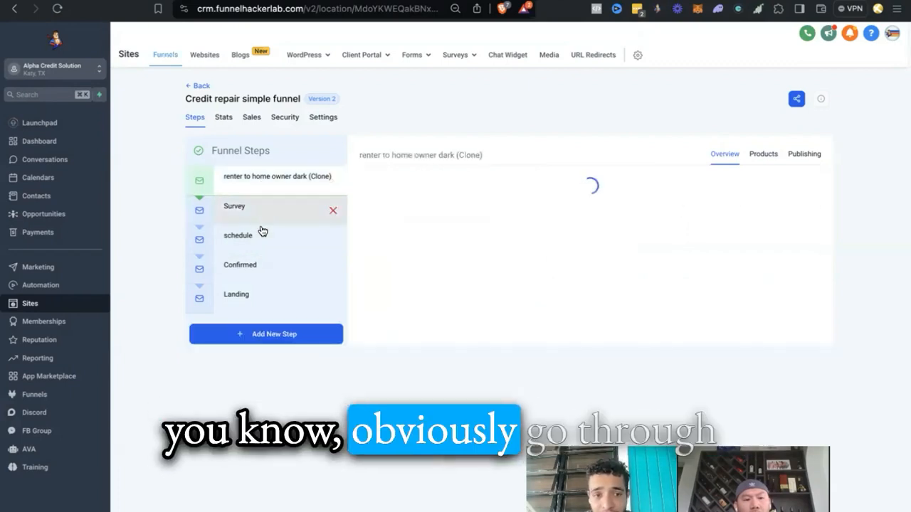
click(234, 206)
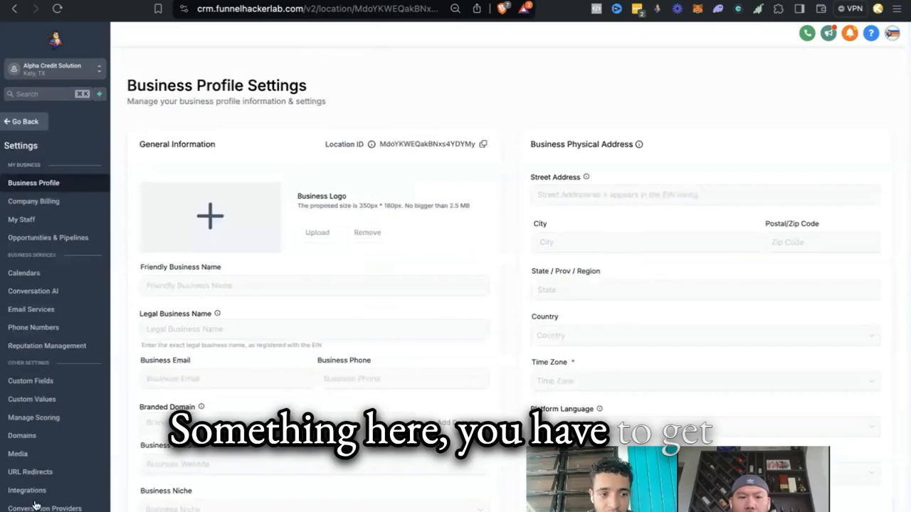
In Domains settings, add the 'funnel' subdomain and continue to its DNS record setup.
click(21, 436)
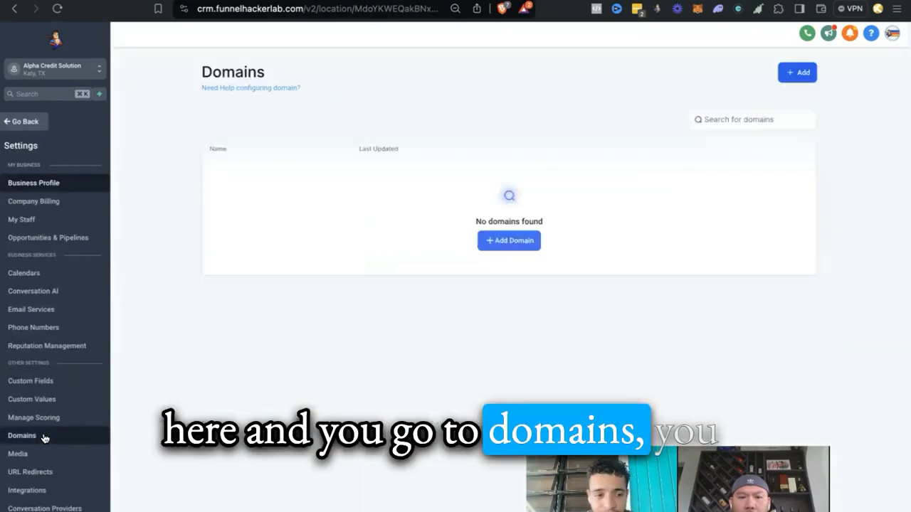
click(509, 239)
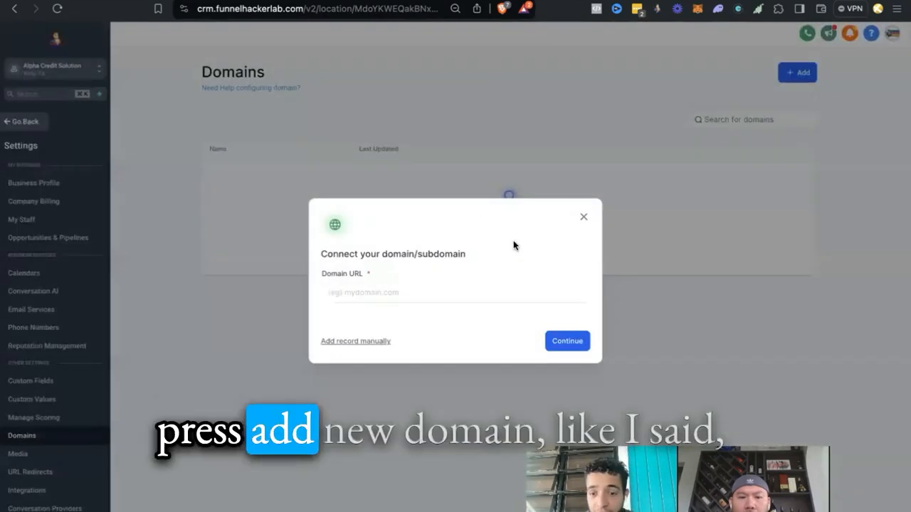
click(437, 294)
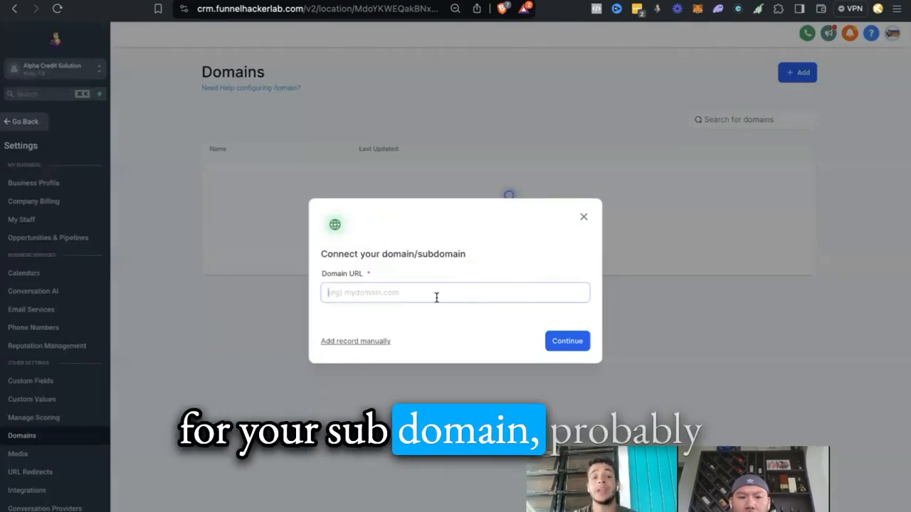
text(funnel.alphacreditsolutions.)
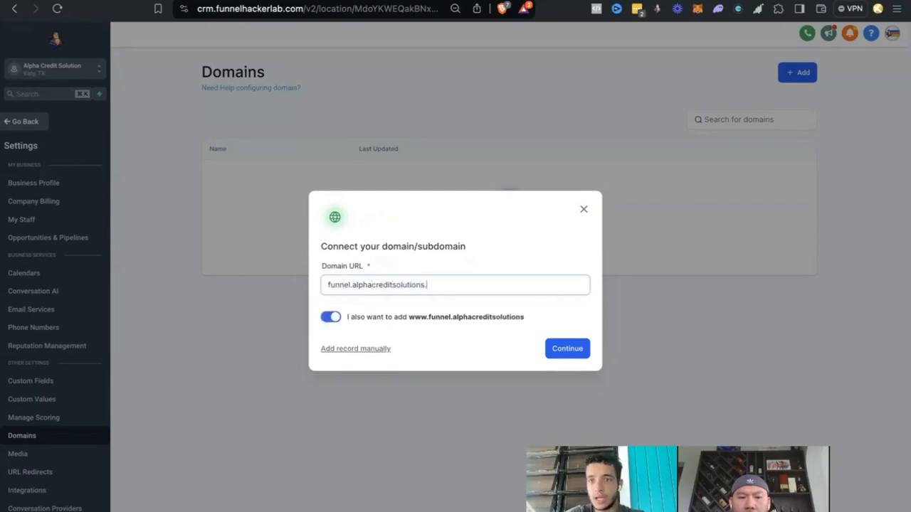
click(356, 349)
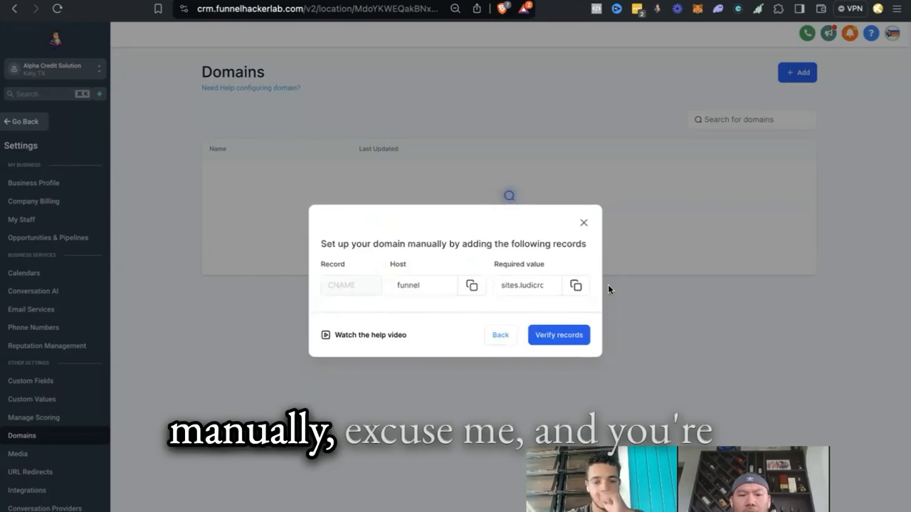
mouse_move(459, 279)
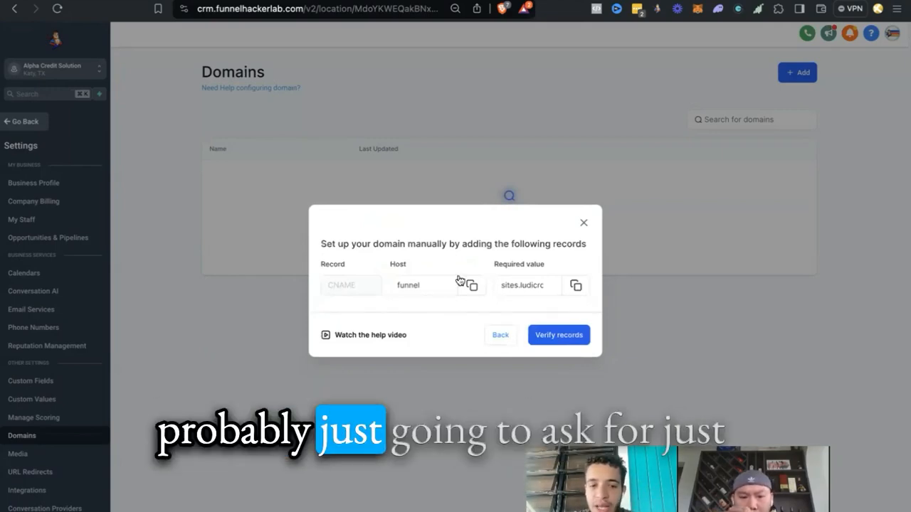
mouse_move(378, 270)
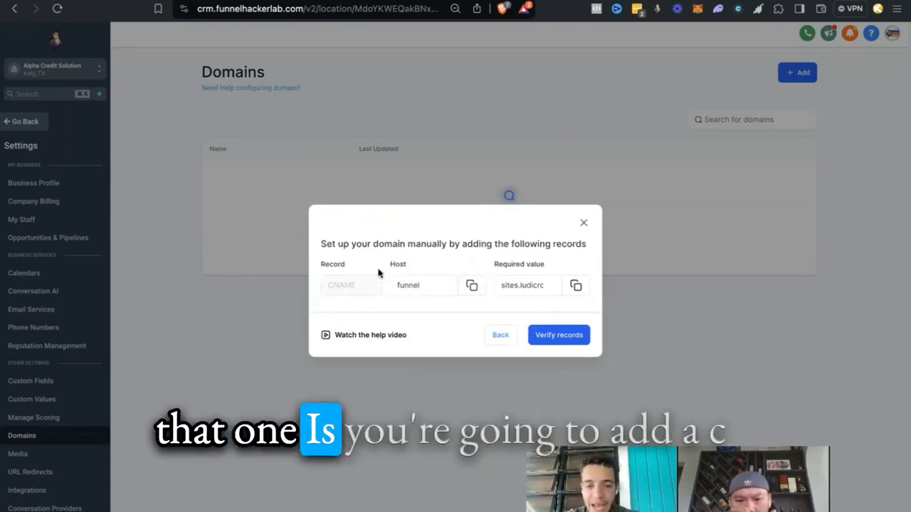
mouse_move(472, 301)
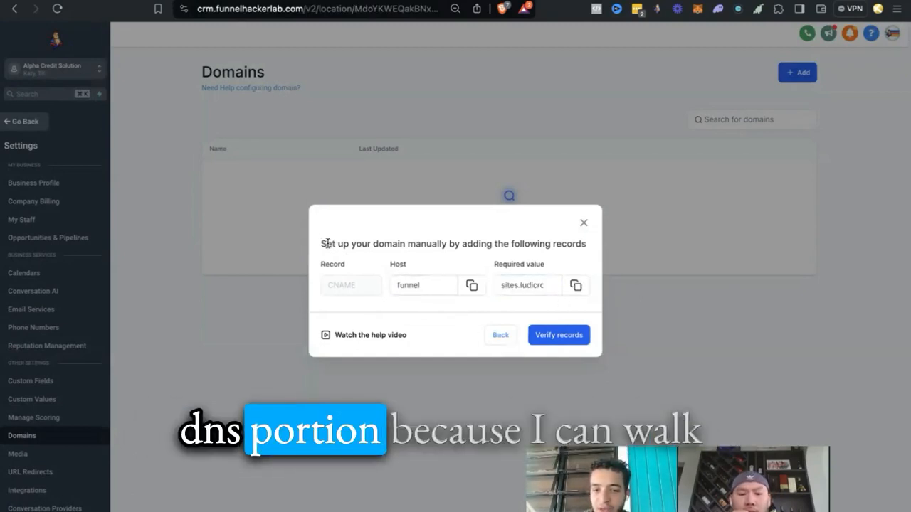
Highlight the CNAME record instructions and run Verify records.
drag(321, 244, 585, 244)
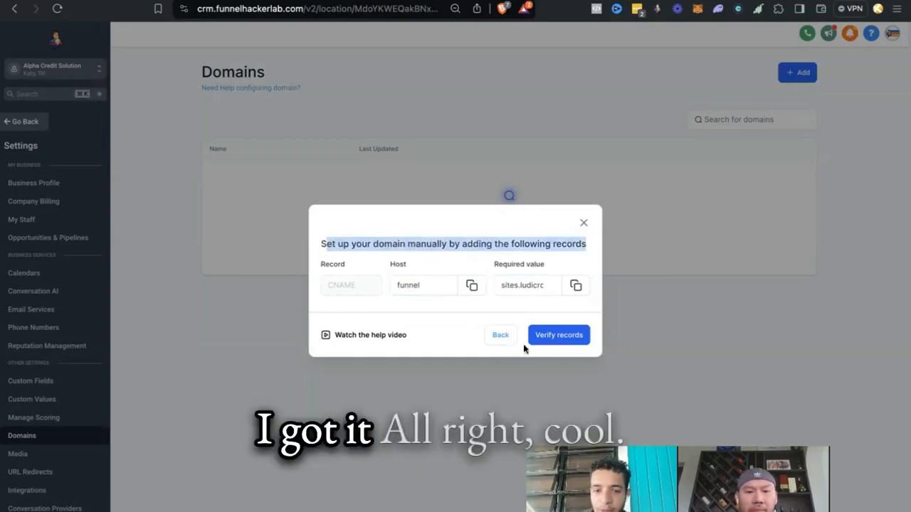
click(584, 222)
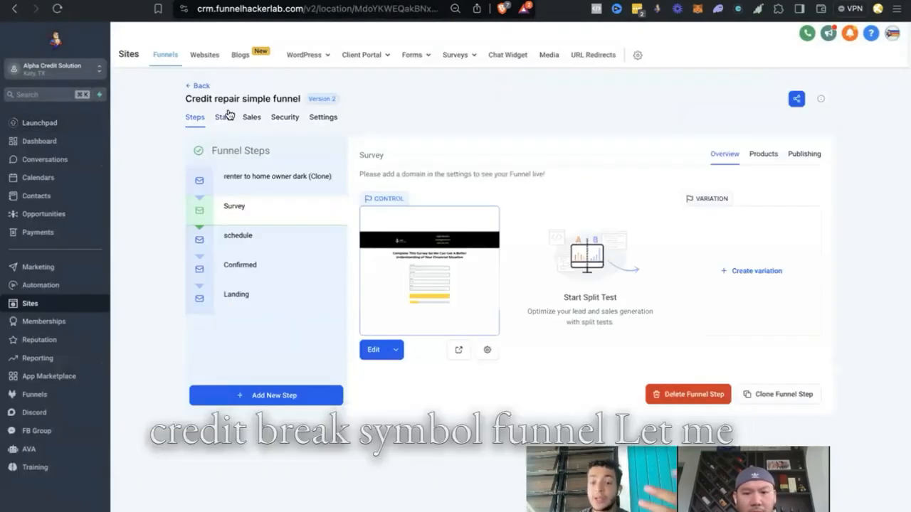
Open the Get reports funnel and view its Quiz and Get Reports steps.
click(202, 85)
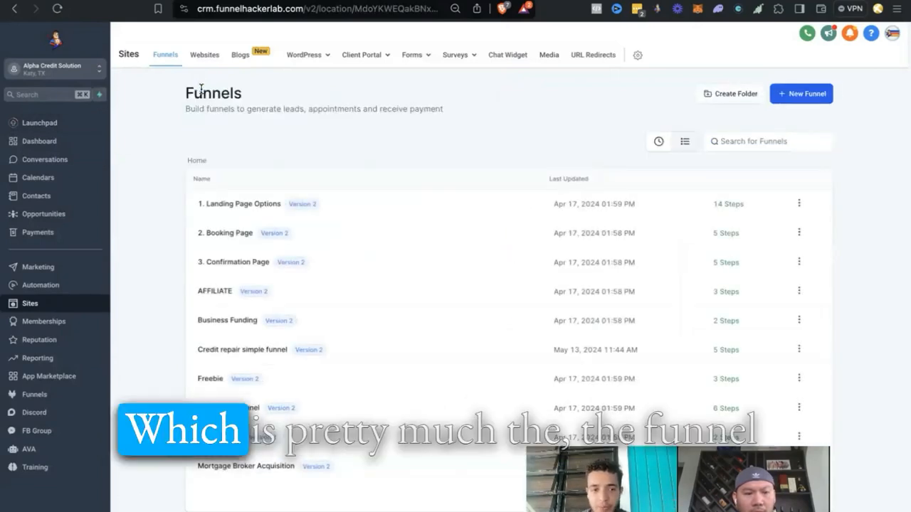
mouse_move(233, 356)
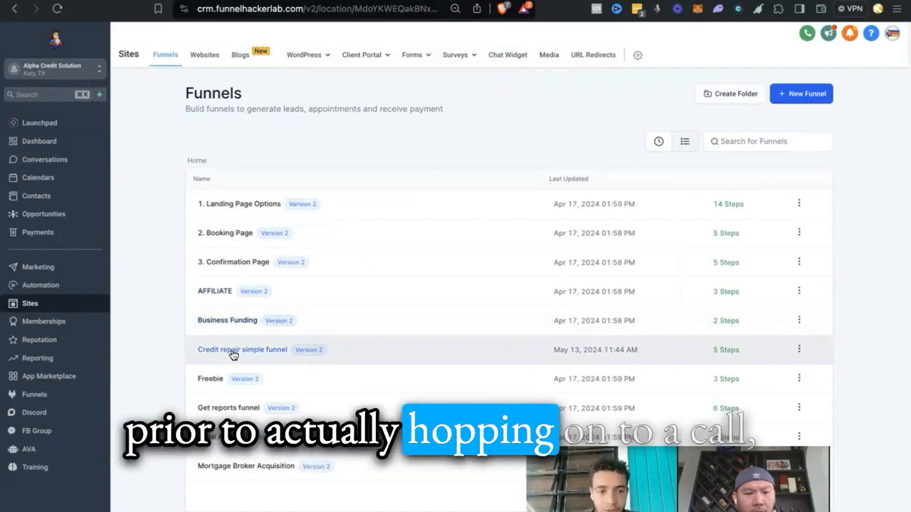
click(242, 350)
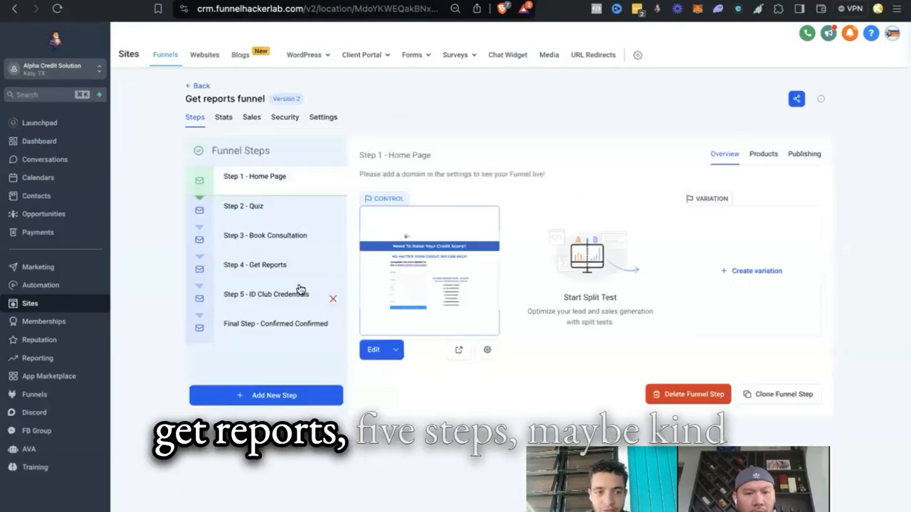
mouse_move(260, 332)
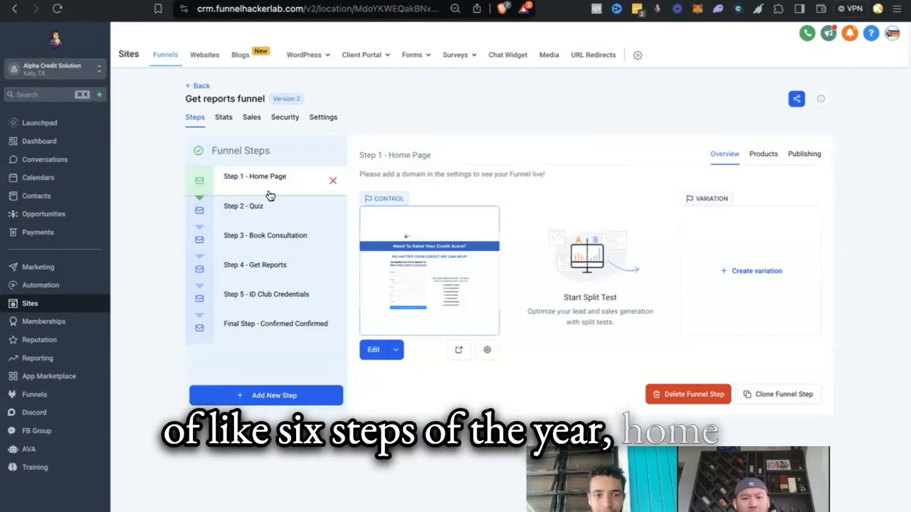
click(244, 205)
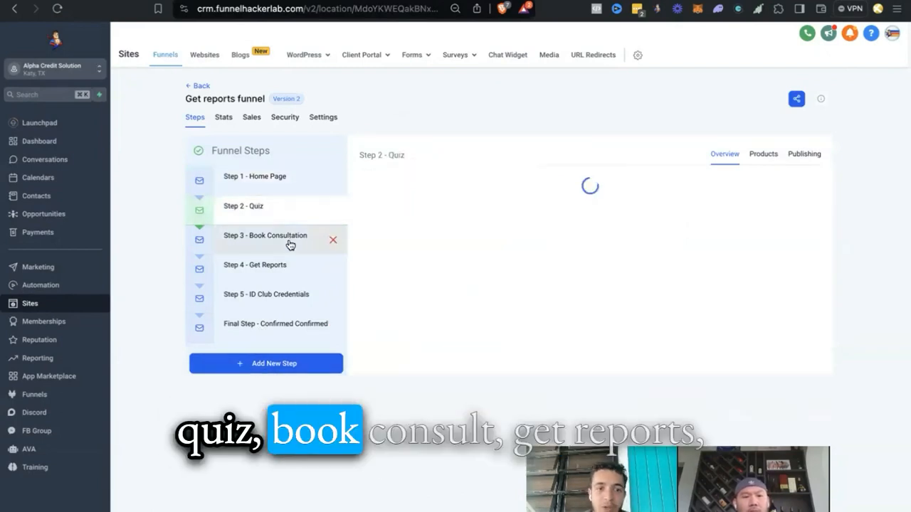
click(255, 265)
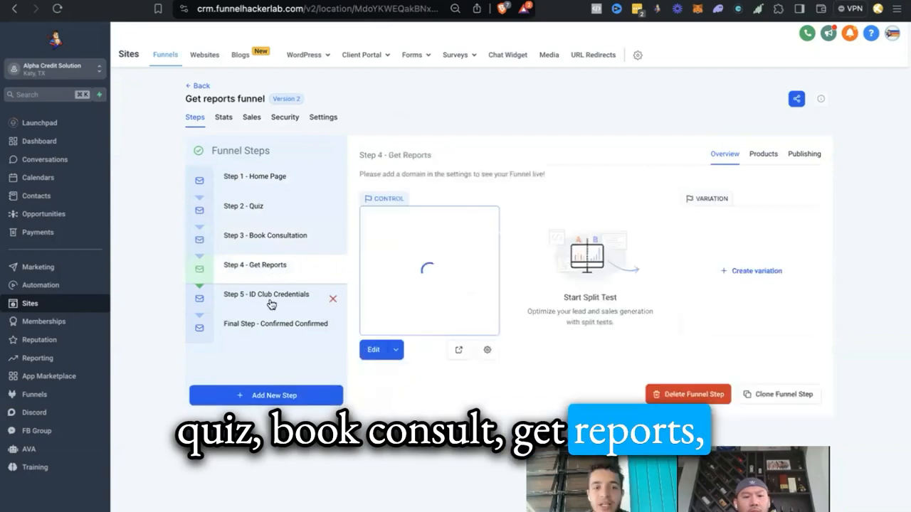
Browse the ID Club Credentials, Home Page, Book Consultation and Get Reports steps.
click(267, 294)
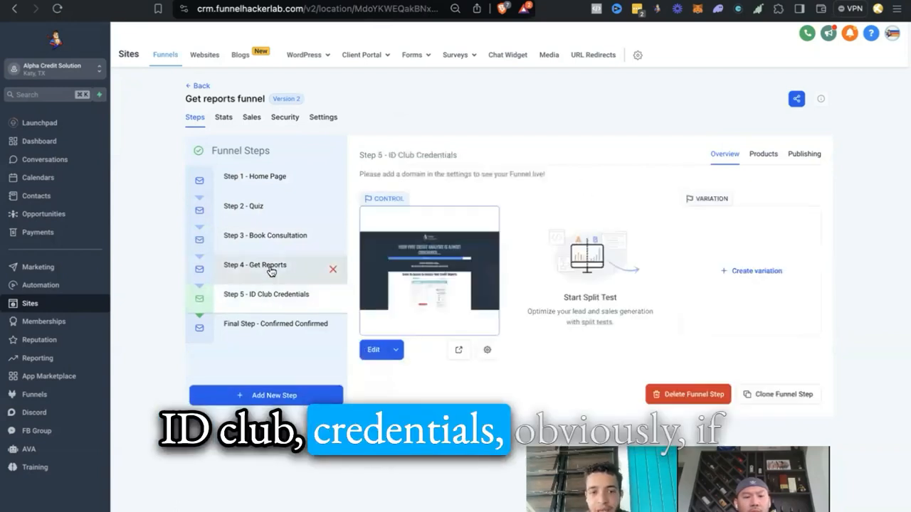
click(255, 265)
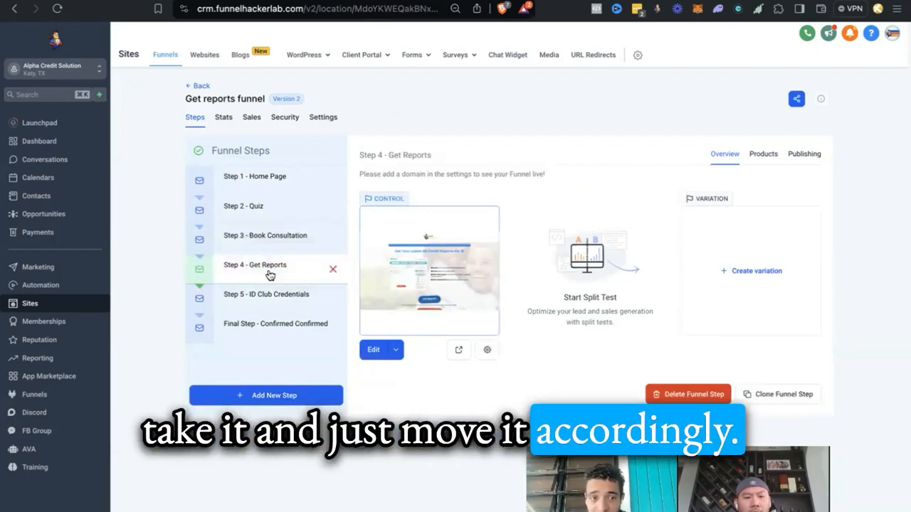
click(253, 176)
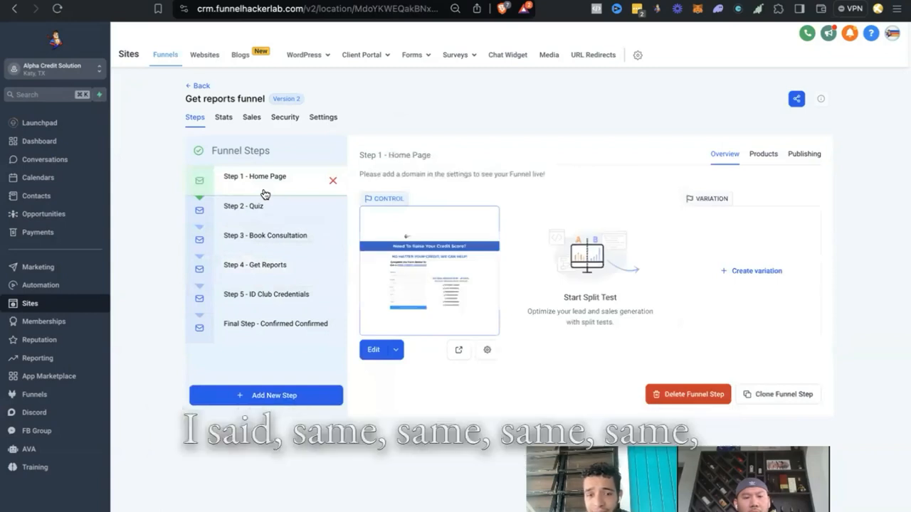
mouse_move(407, 348)
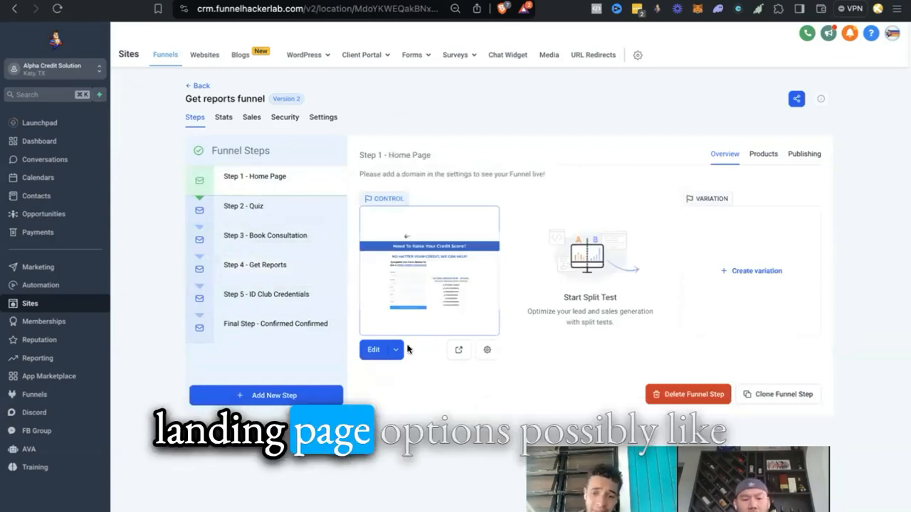
mouse_move(476, 269)
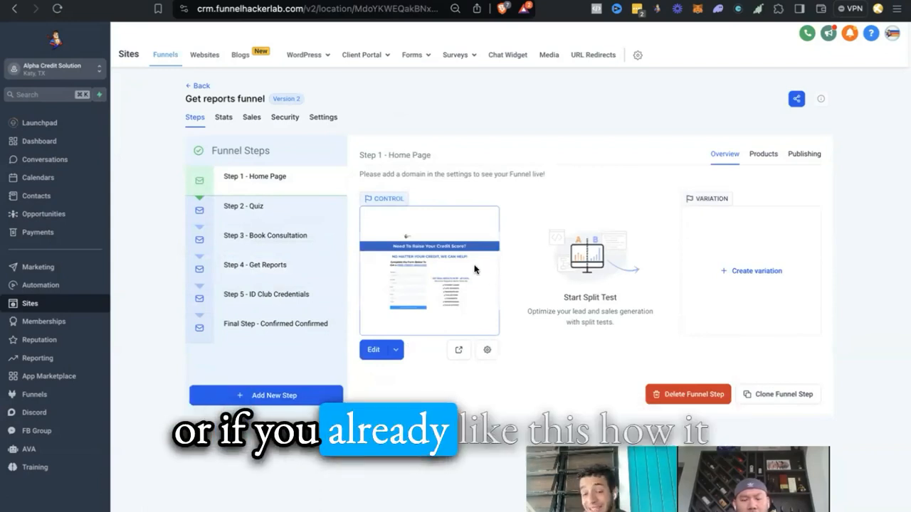
mouse_move(421, 249)
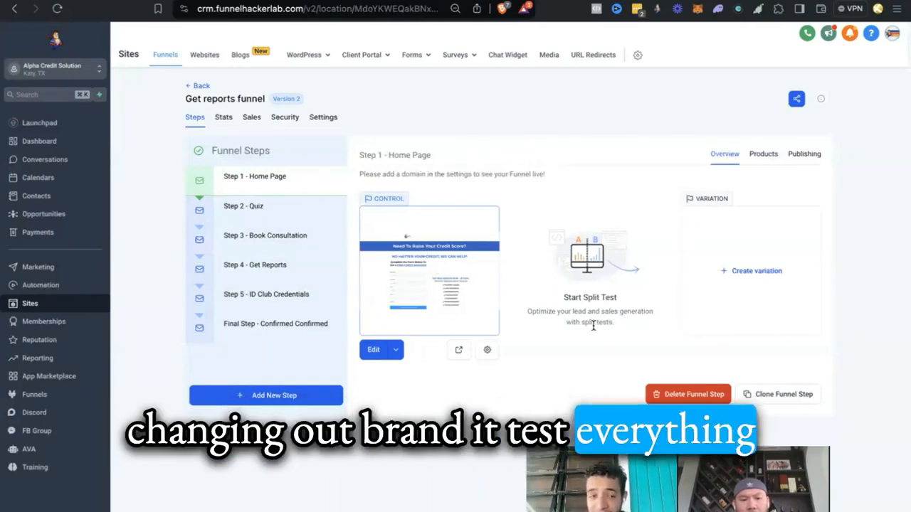
click(265, 235)
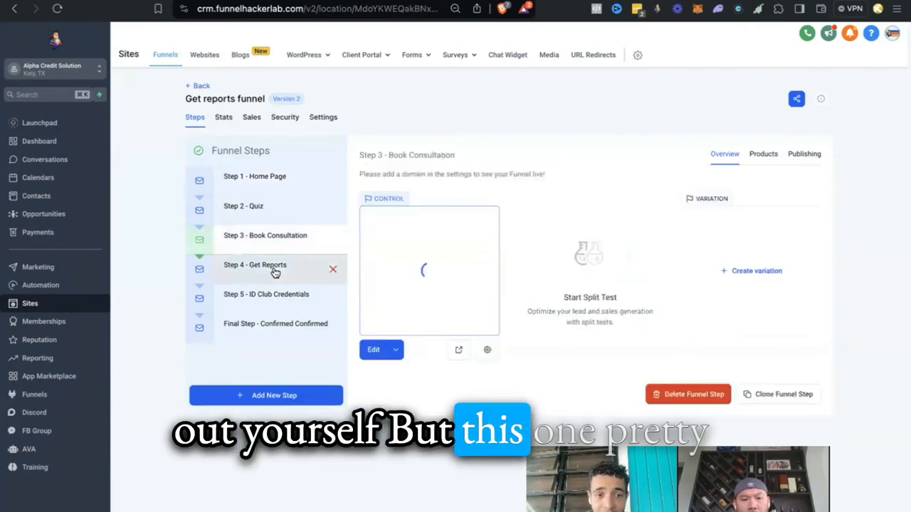
click(254, 269)
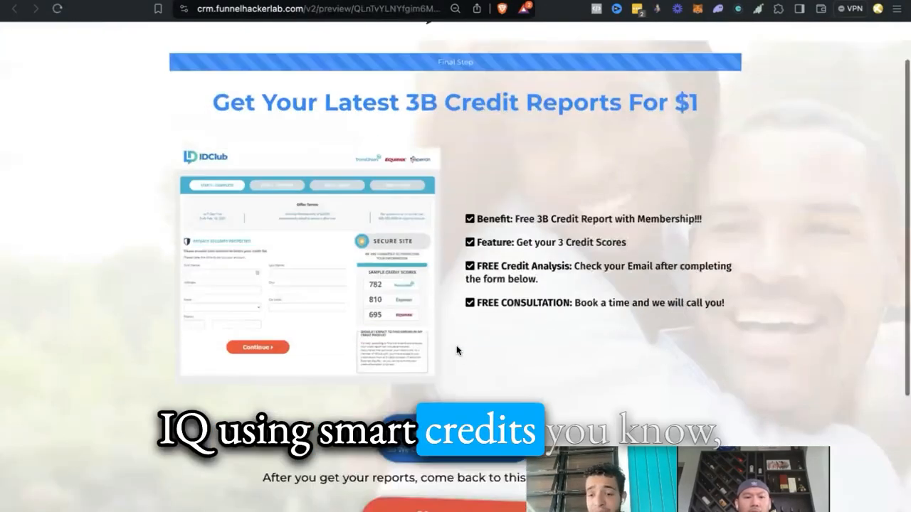
Scroll down through the $1 3B credit reports page preview.
scroll(down, 3)
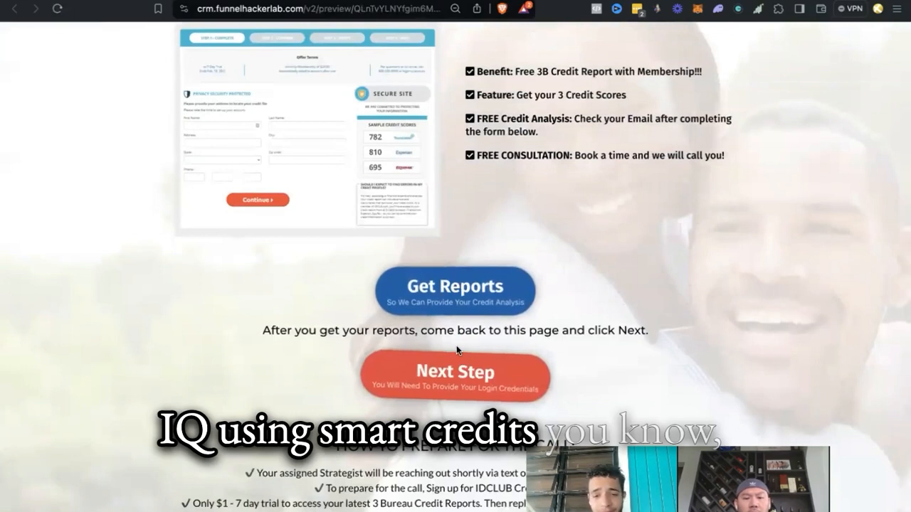
scroll(down, 3)
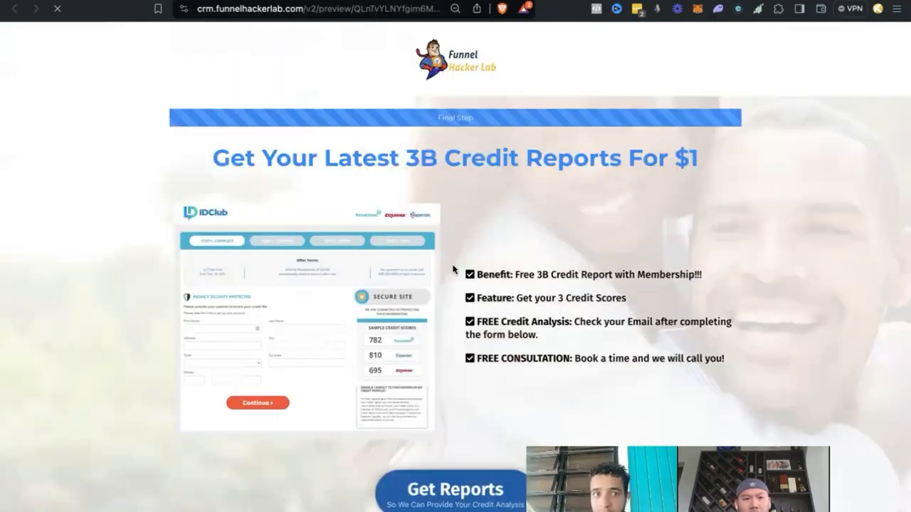
scroll(down, 3)
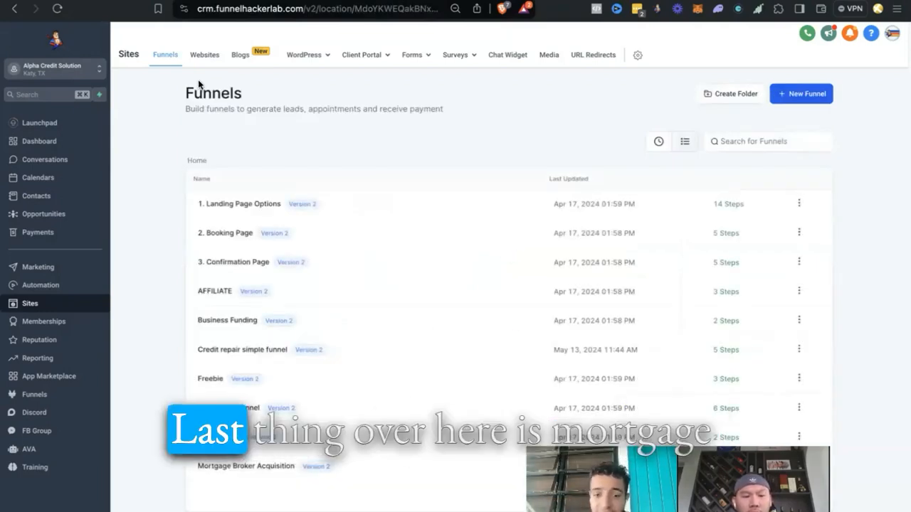
Look at the Mortgage Broker Acquisition funnel, then open the Business Funding funnel.
click(245, 467)
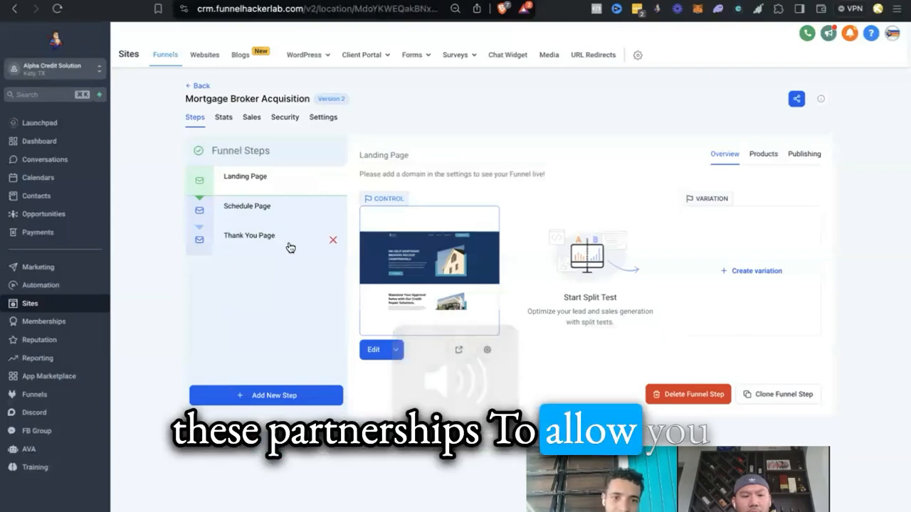
mouse_move(248, 192)
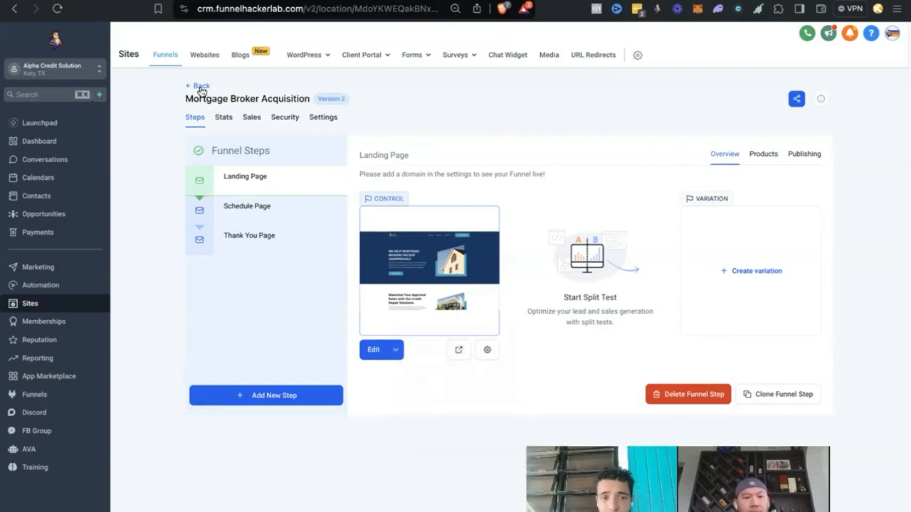
click(203, 86)
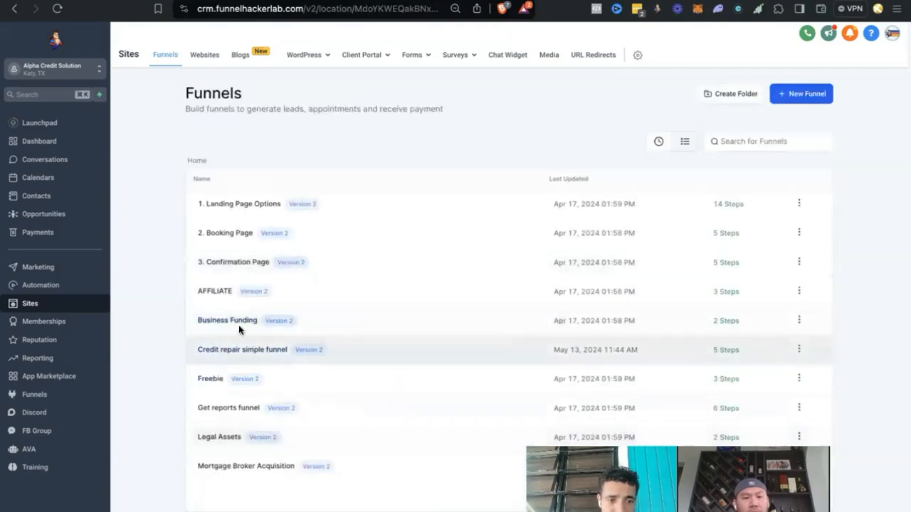
click(228, 319)
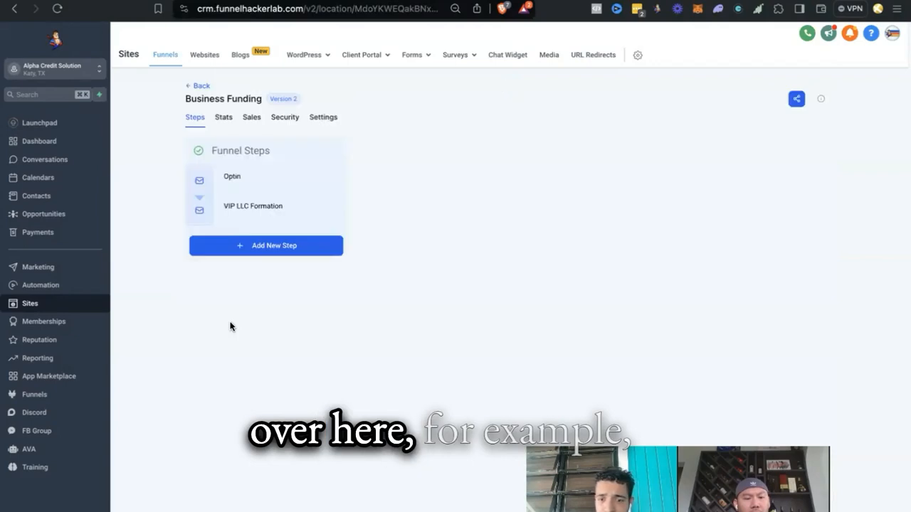
Show Business Funding's Optin step and start a new browser tab.
click(232, 177)
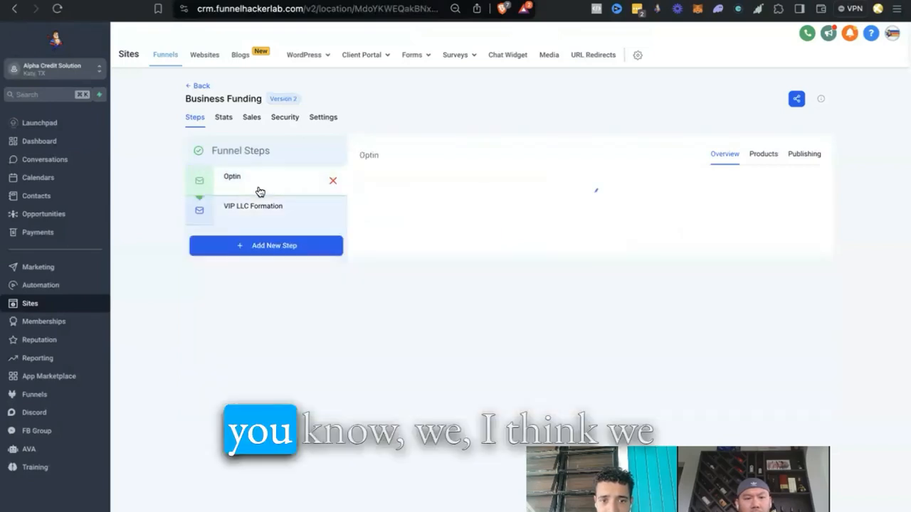
click(232, 177)
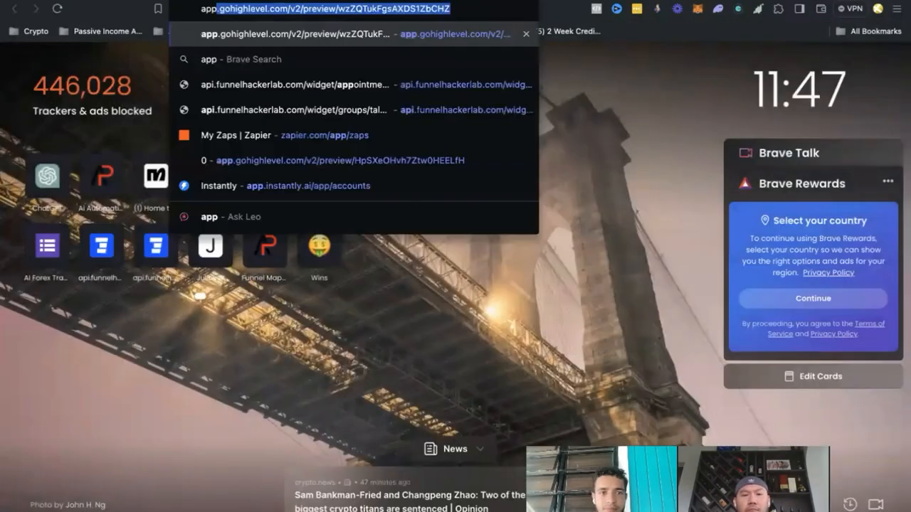
Log into app.funnelhackerlab.com and search the Funnel Library for 'busine' to find Business Funding Upsell.
text(app.funnelha)
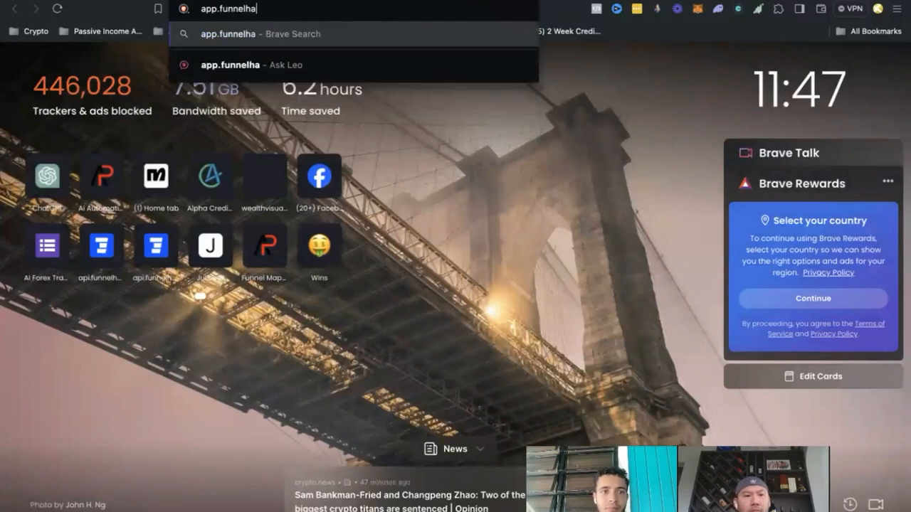
text(ckerlab.com/login)
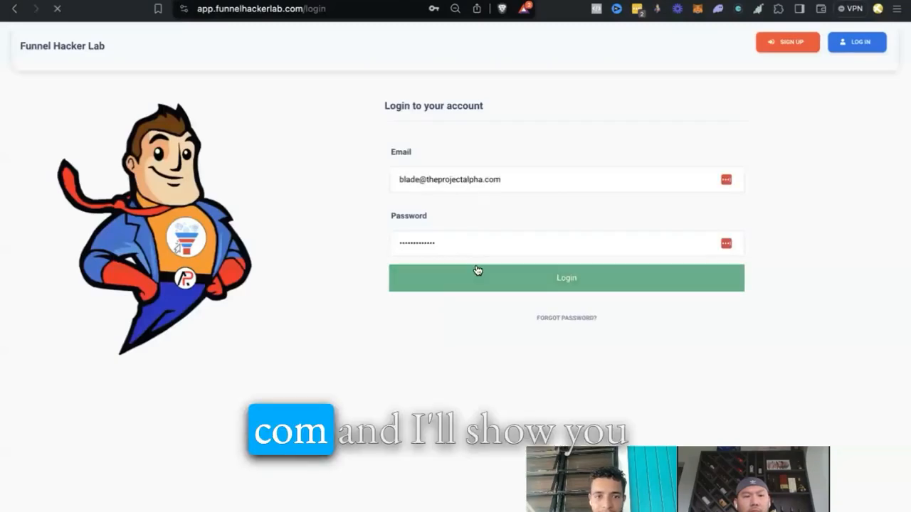
click(566, 278)
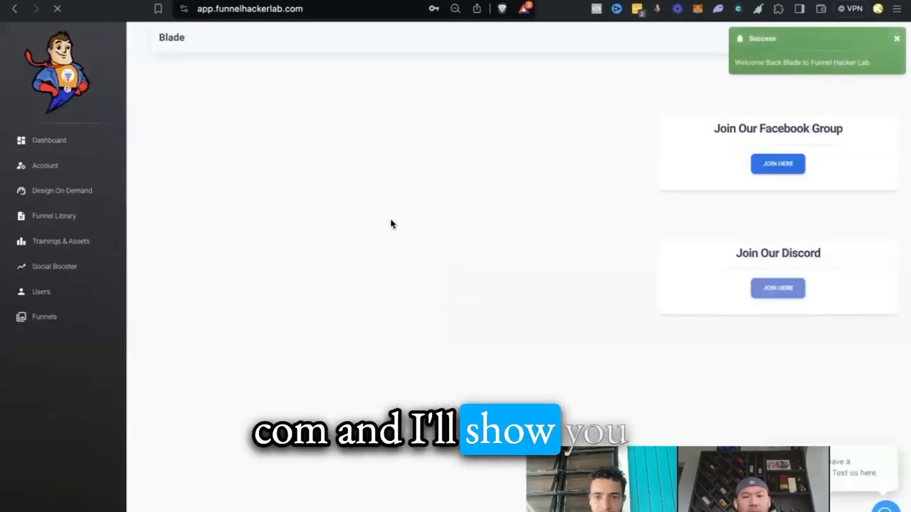
click(51, 216)
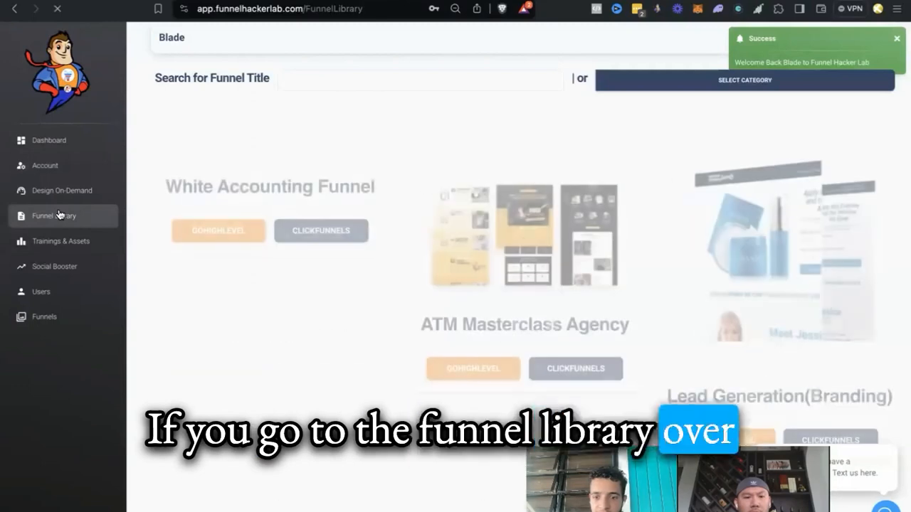
text(business fun)
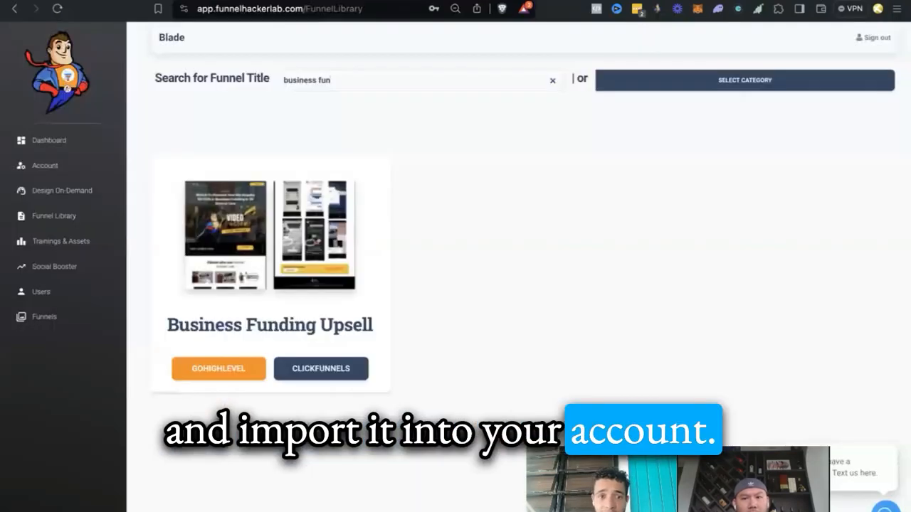
mouse_move(298, 60)
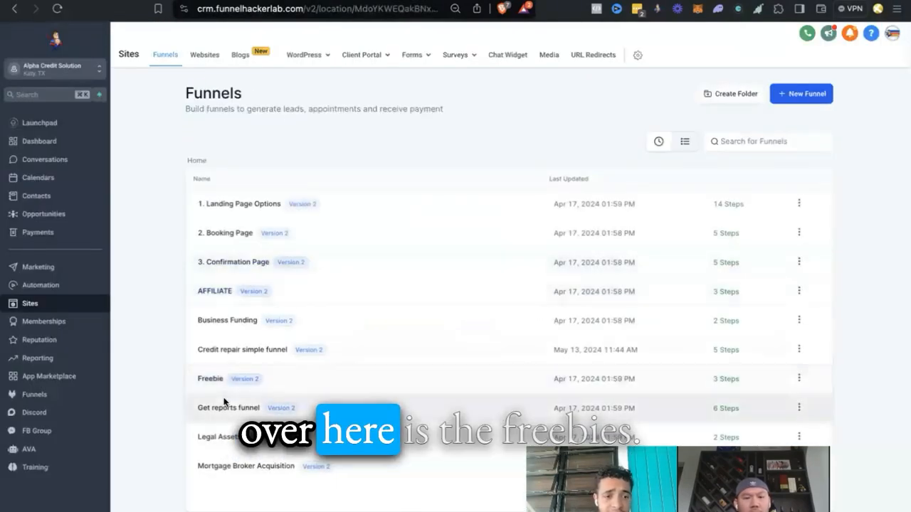
View the Freebie funnel's ebook step, then return to the Funnel Hacker Lab library.
click(211, 379)
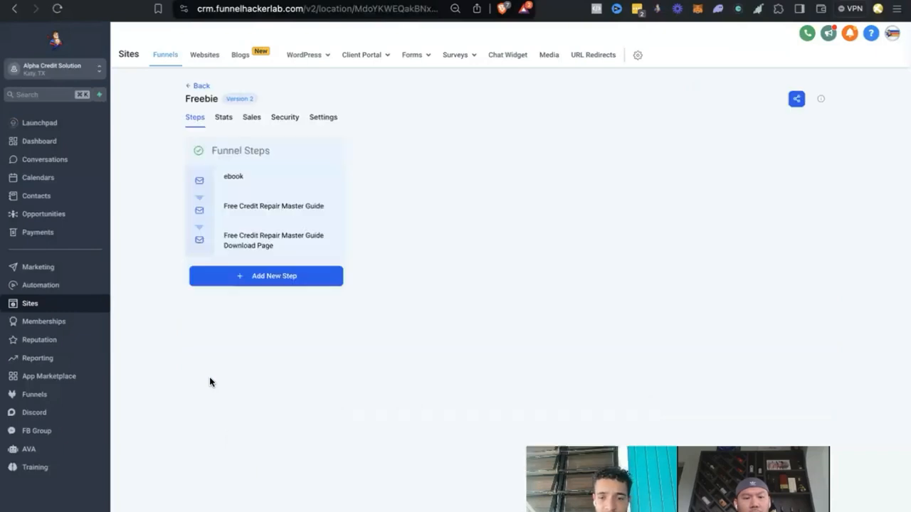
click(233, 177)
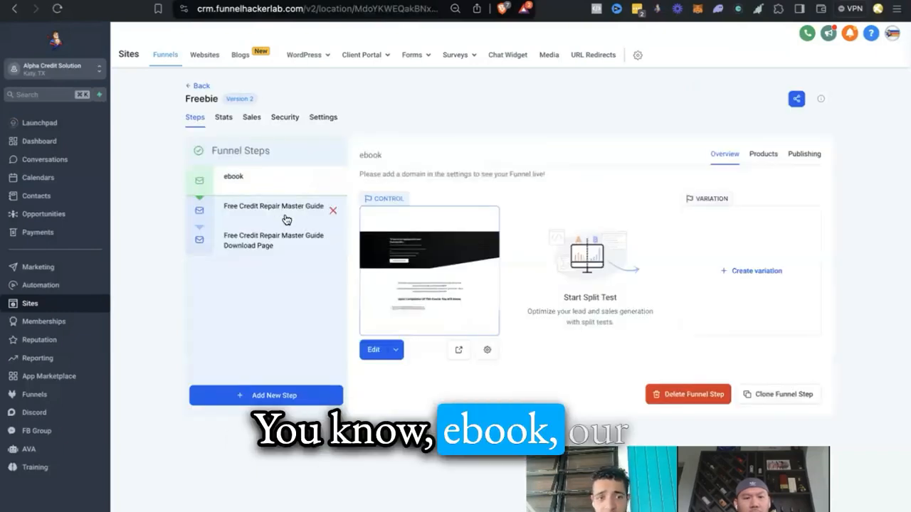
click(273, 241)
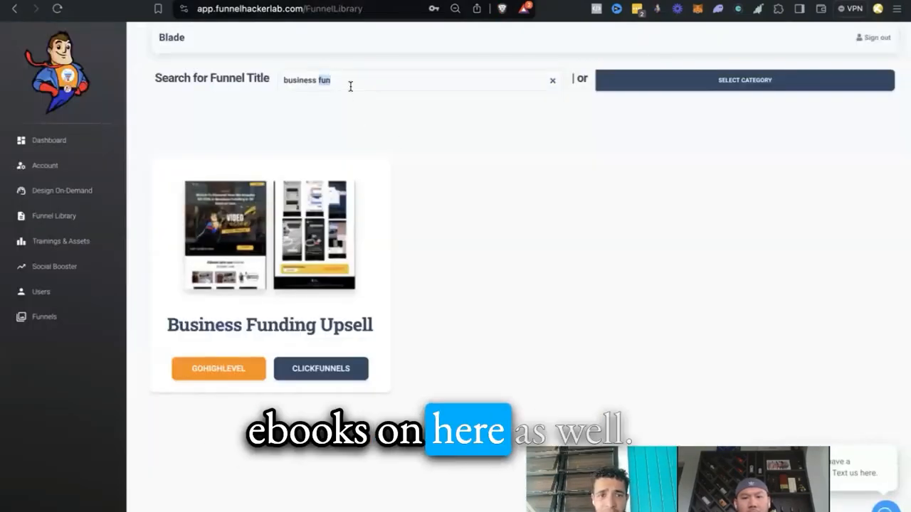
Search the library for 'ebook' then 'free' to surface the Free+Book Tripwire funnels.
text(ebook)
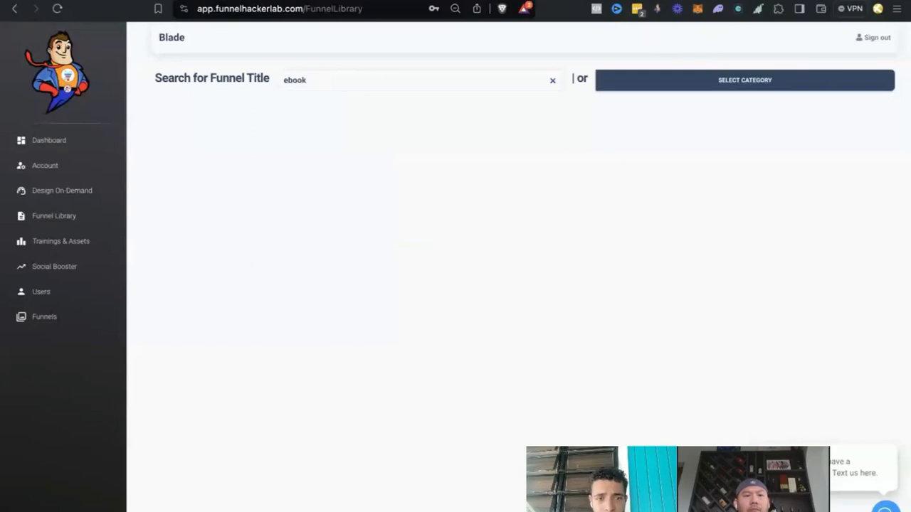
text(free)
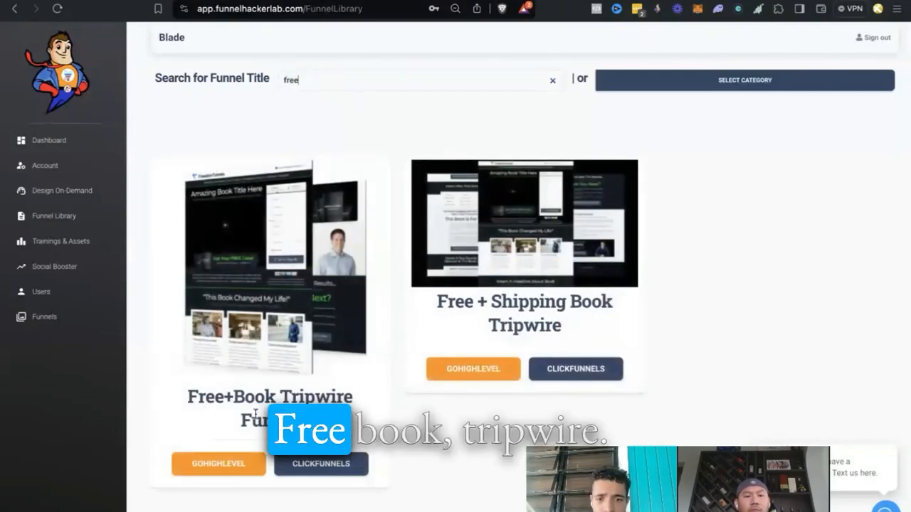
mouse_move(508, 200)
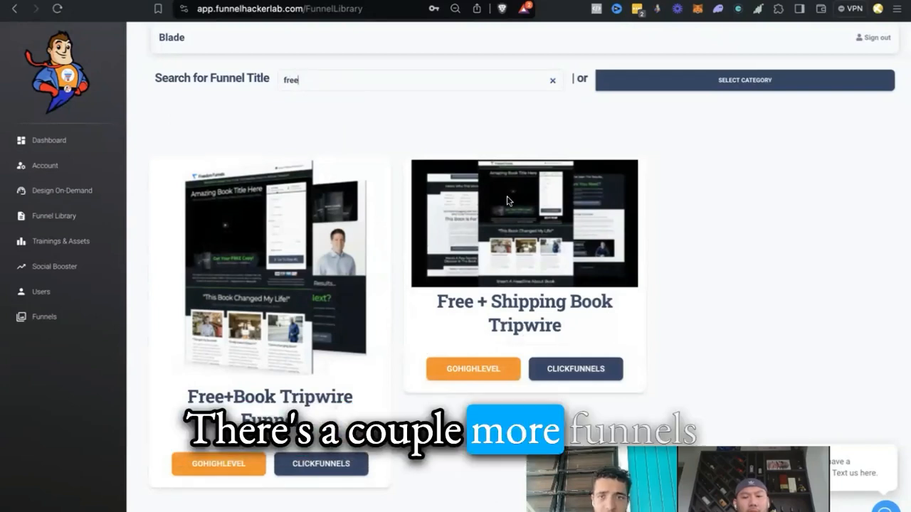